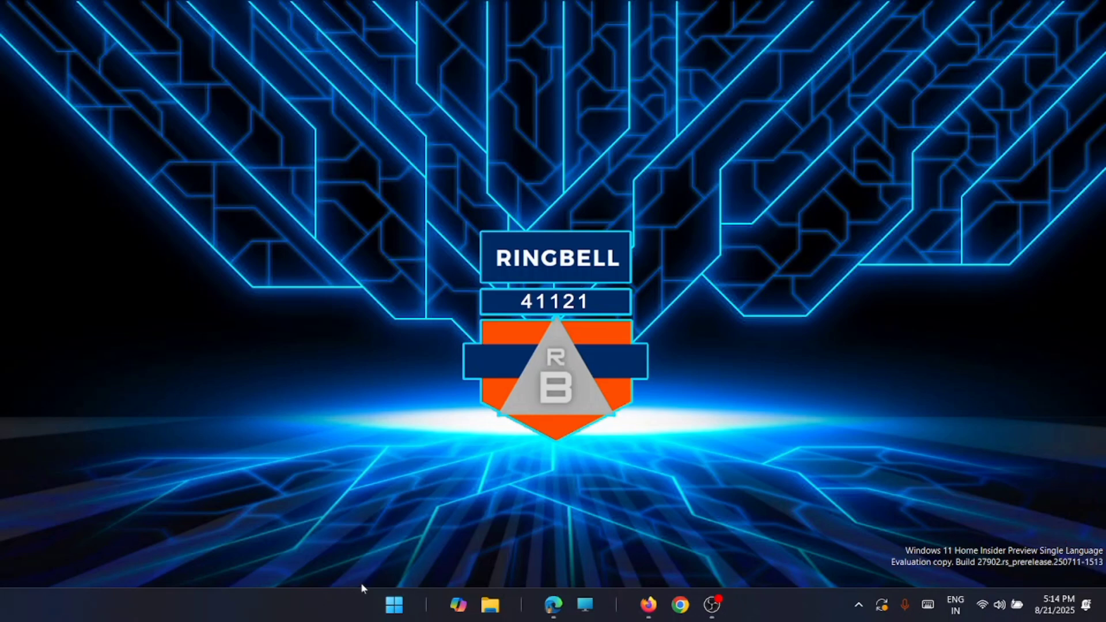
- Launch Terminal (Admin) from the Start button's power-user menu
right_click(394, 605)
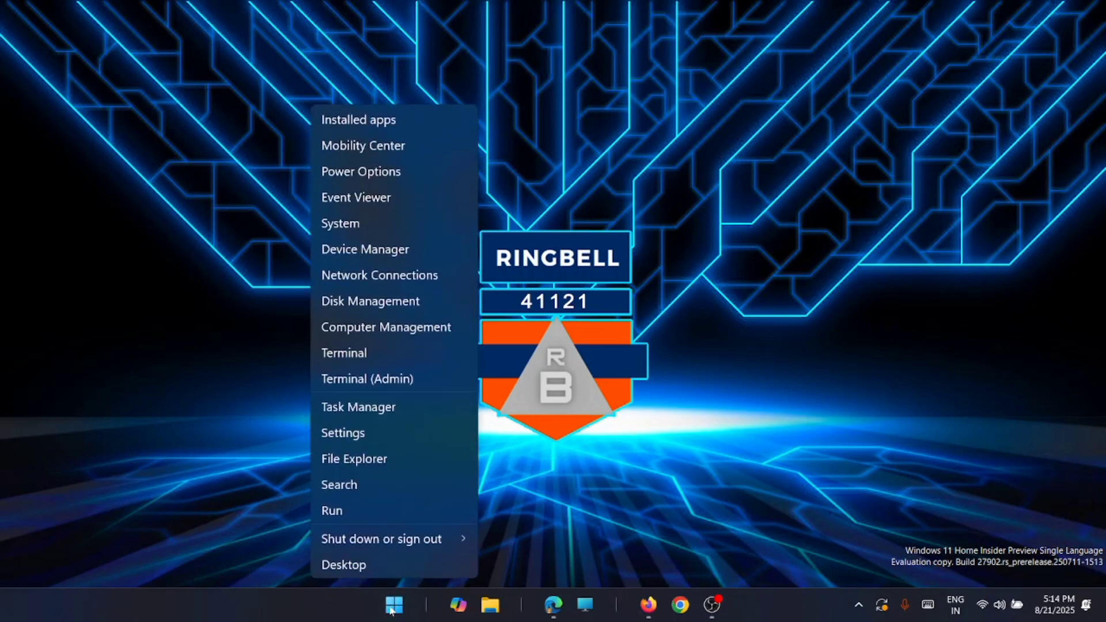
mouse_move(387, 379)
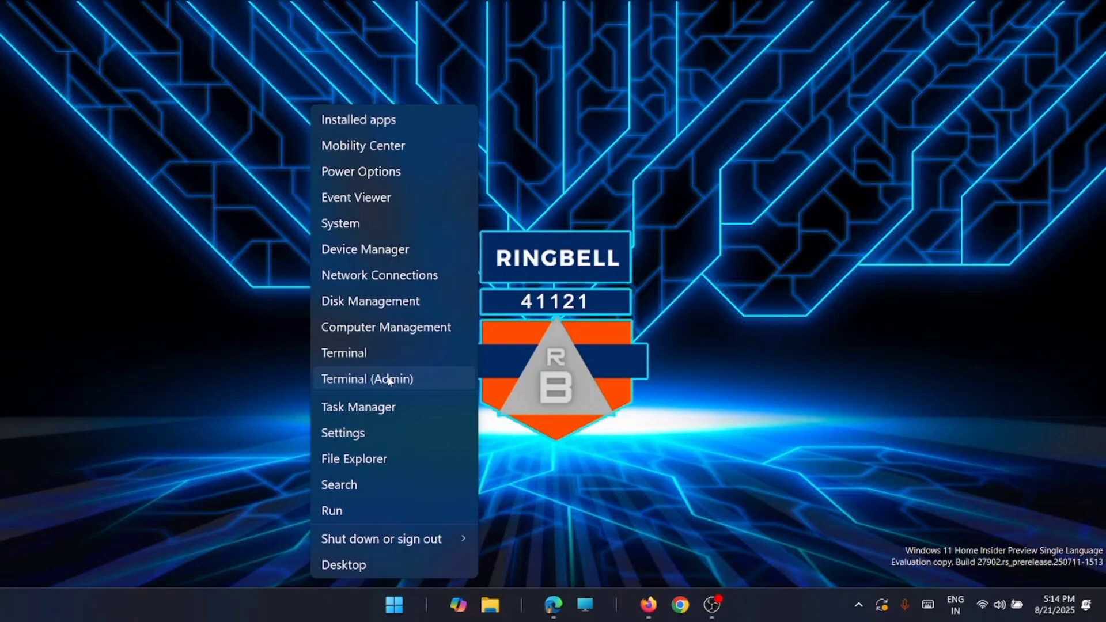
left_click(366, 379)
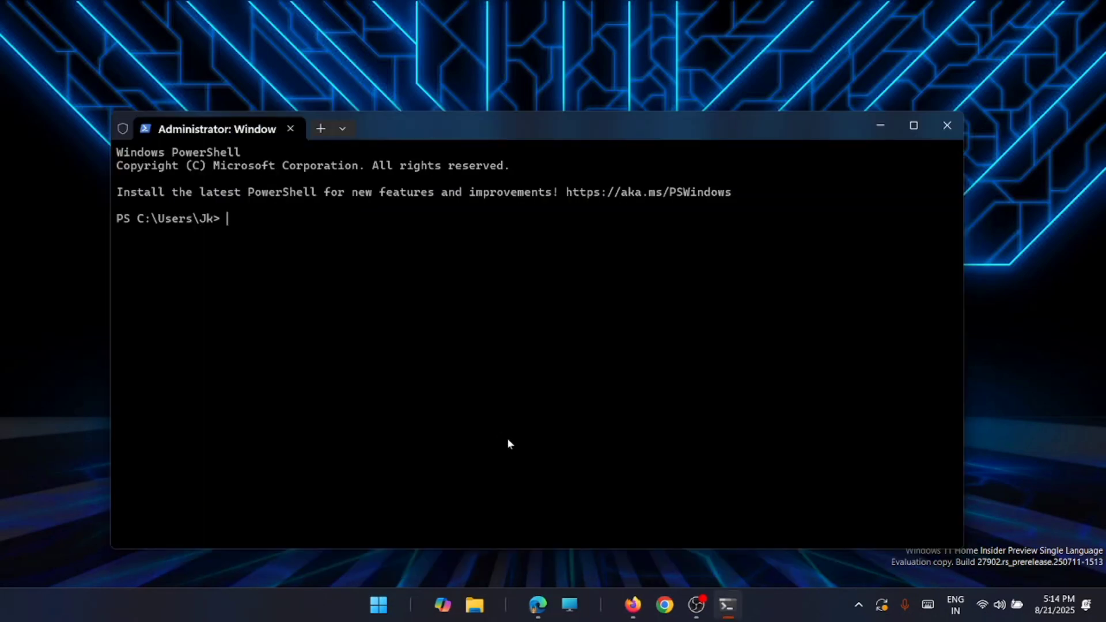
mouse_move(413, 350)
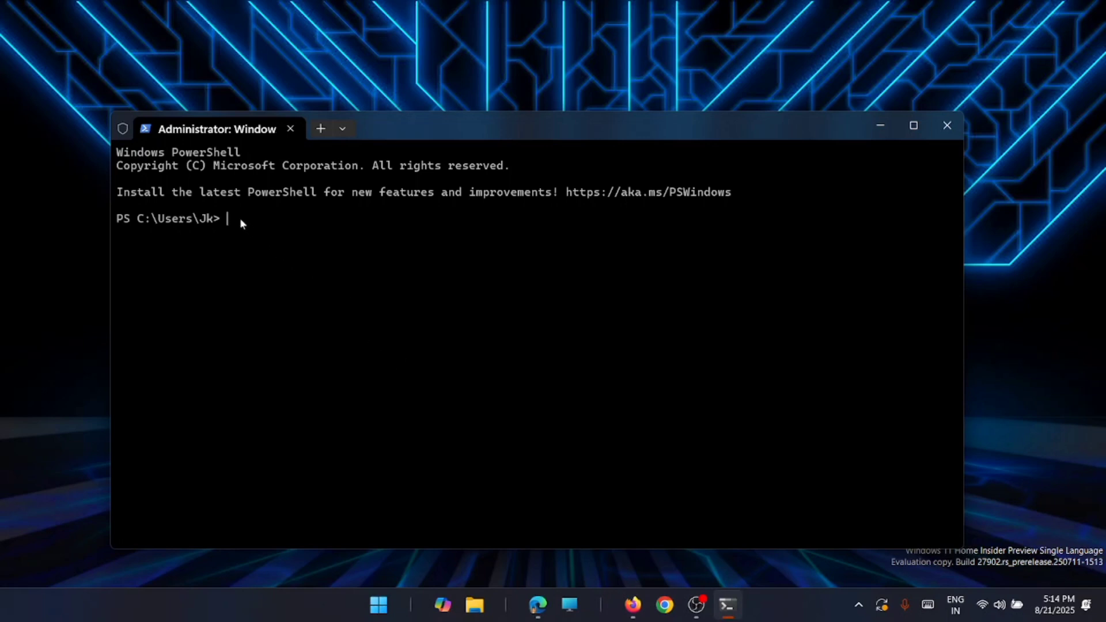
- Query HiberbootEnabled under HKLM Session Manager\Power, returning 1 (fast startup enabled)
type("(GP \"HKLM:\\SYSTEM\\CurrentControlSet\\Control\\Session Manager\\Power\").\"HiberbootEnabled\"")
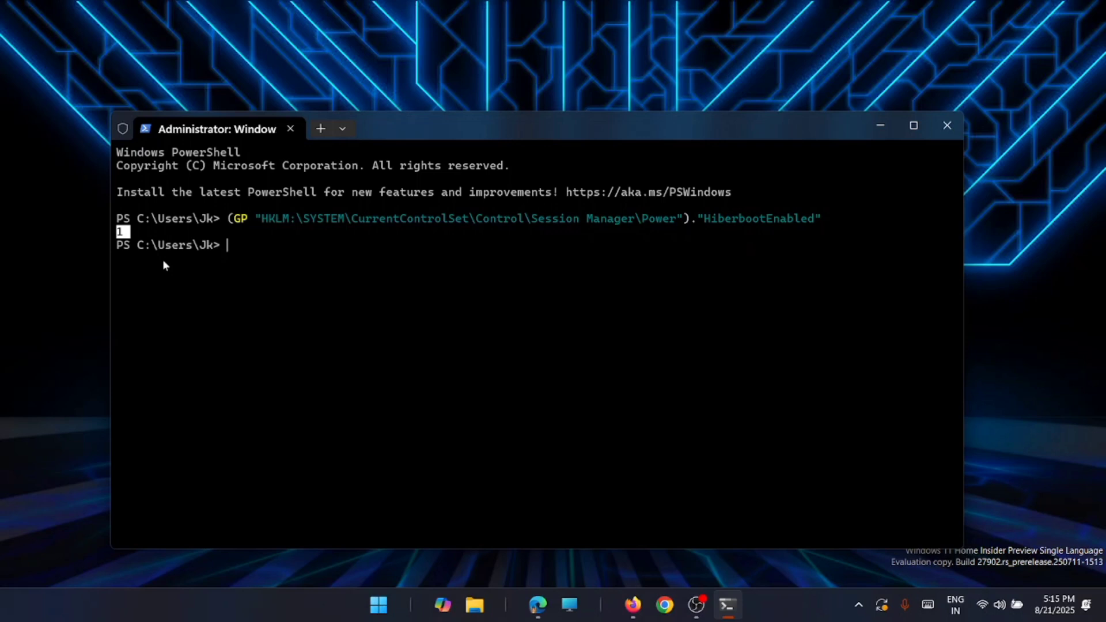
left_click(378, 605)
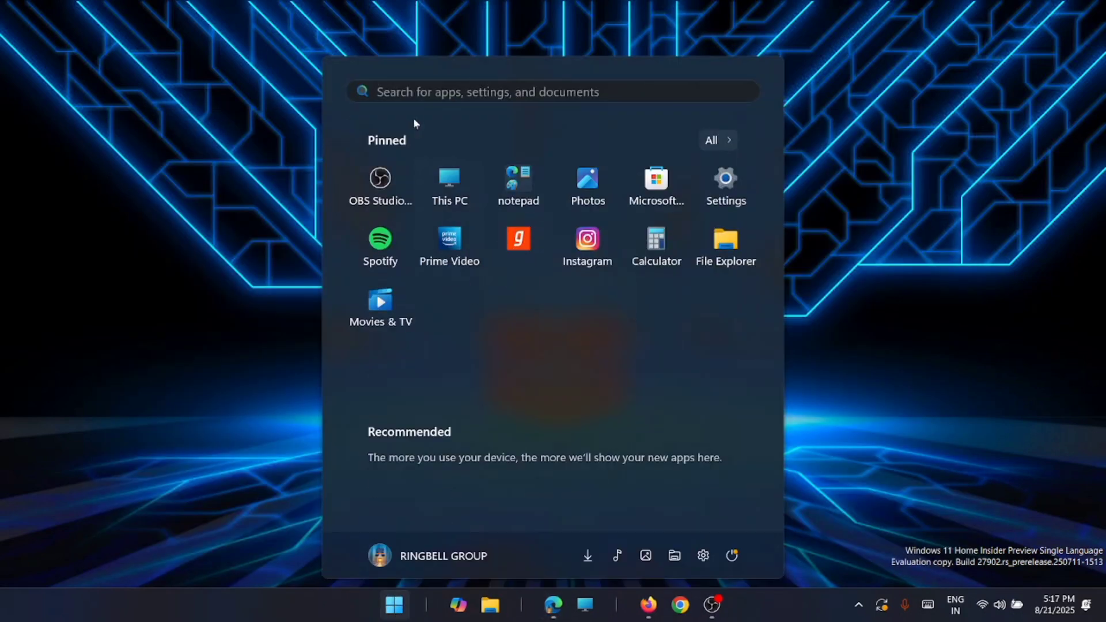
- Find Control Panel via Start search and reach Power Options' 'Choose what the power buttons do' page
left_click(552, 92)
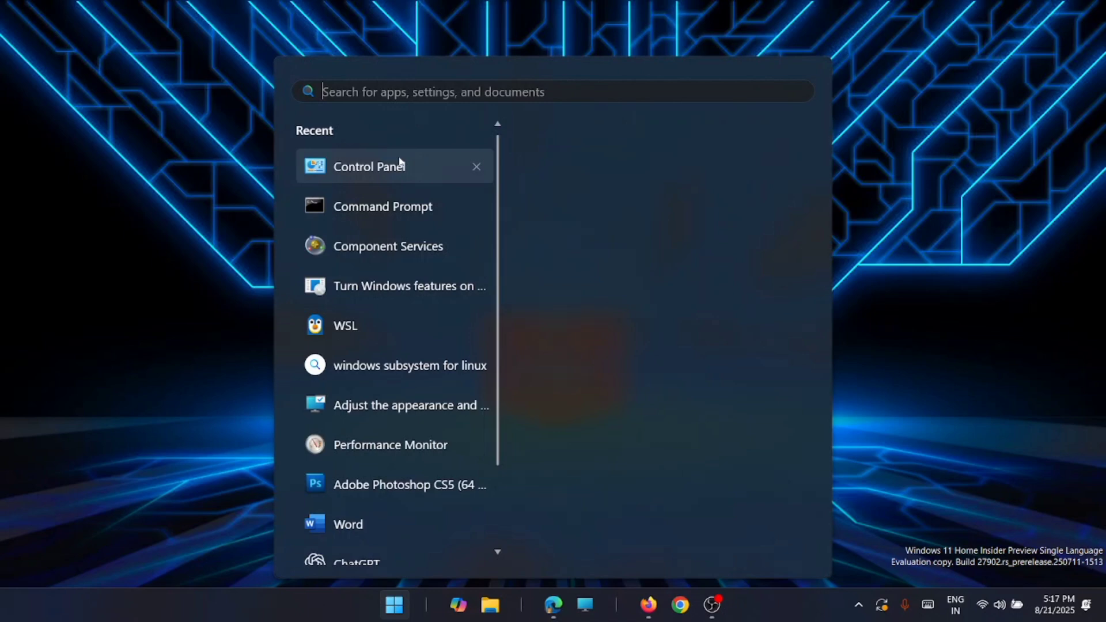
type("control Panel")
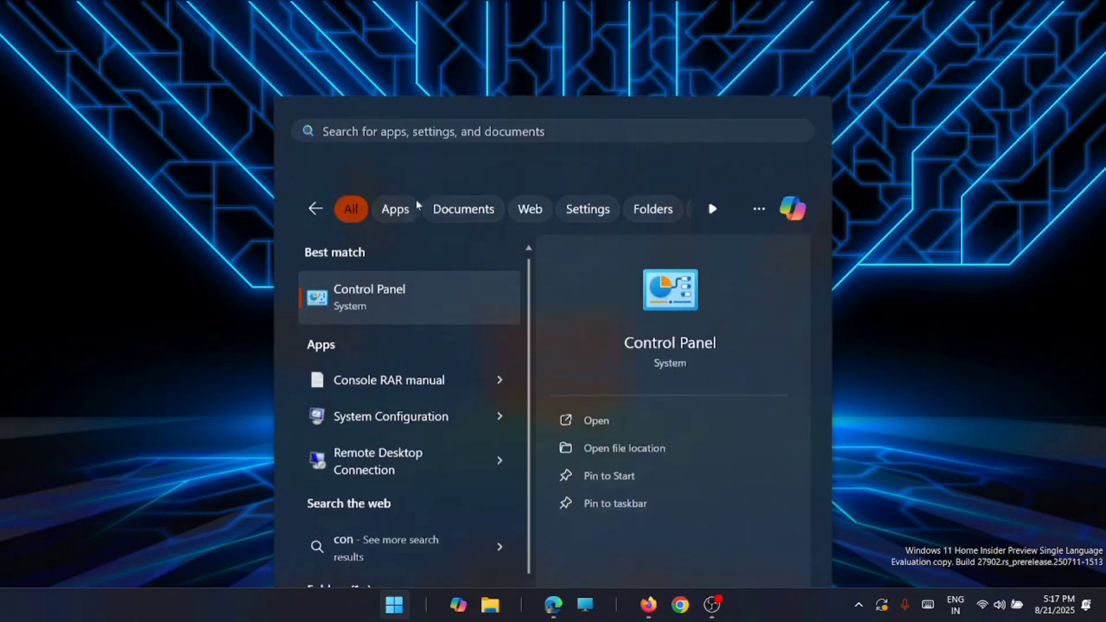
left_click(596, 419)
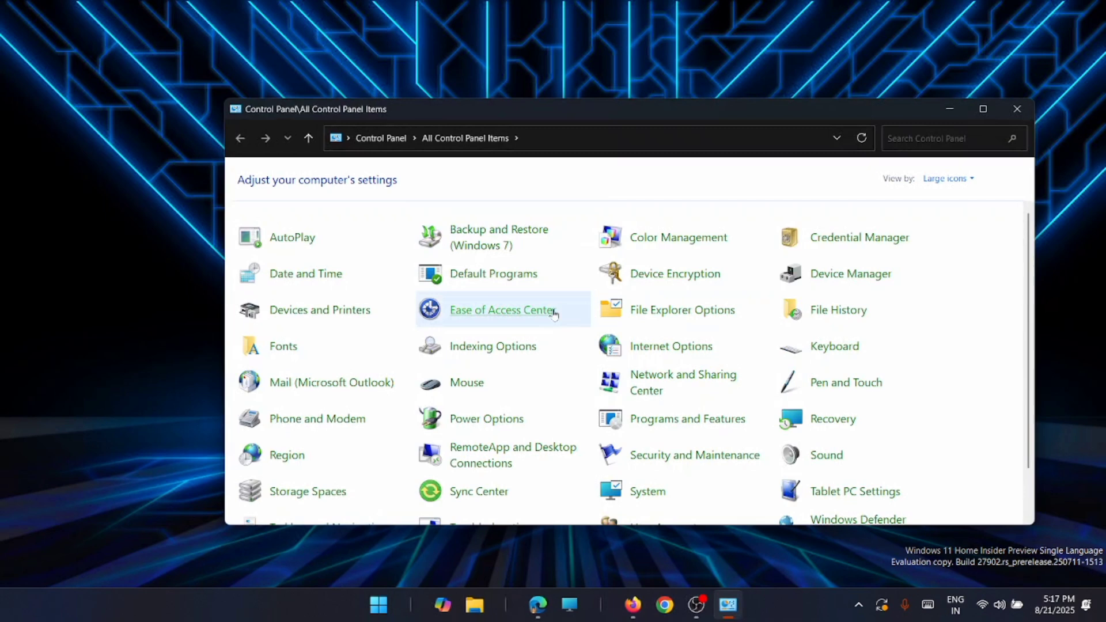
left_click(486, 418)
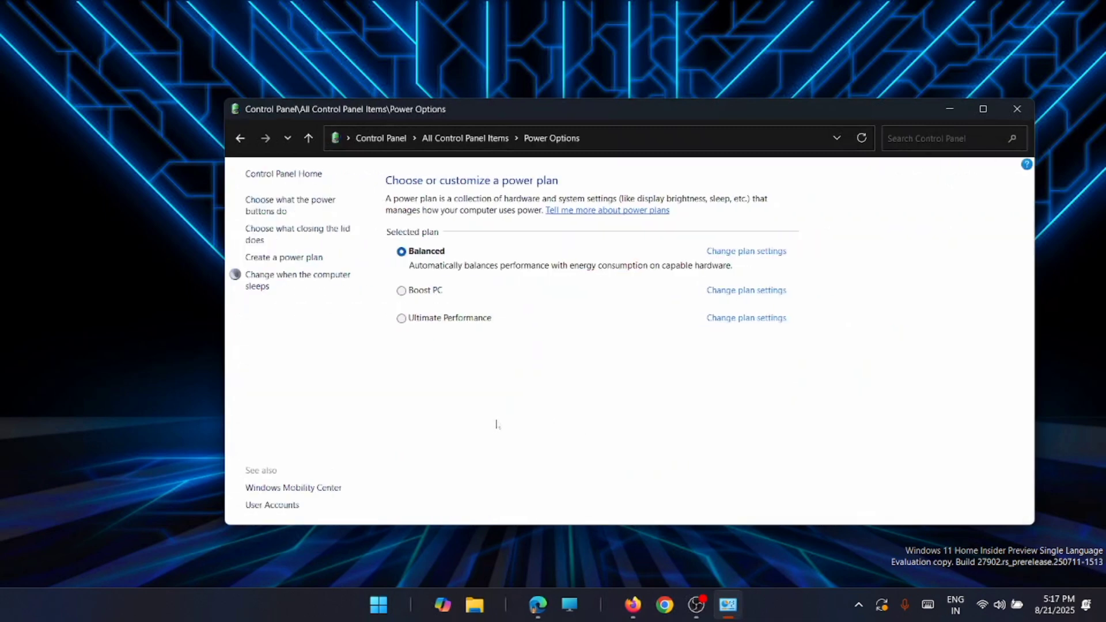
mouse_move(290, 205)
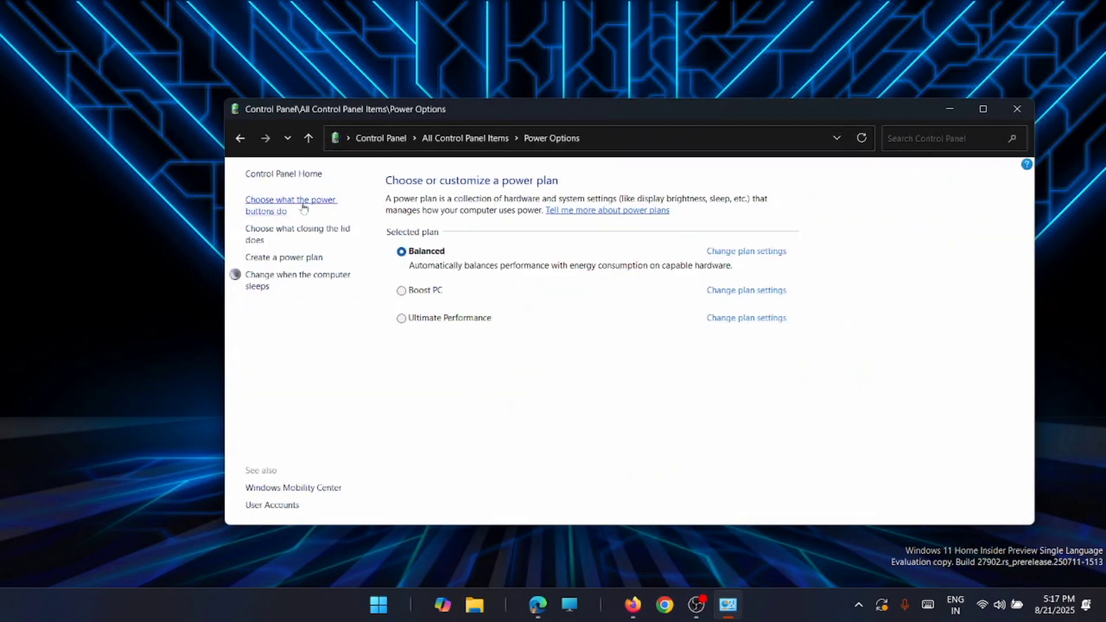
left_click(291, 205)
type("comma")
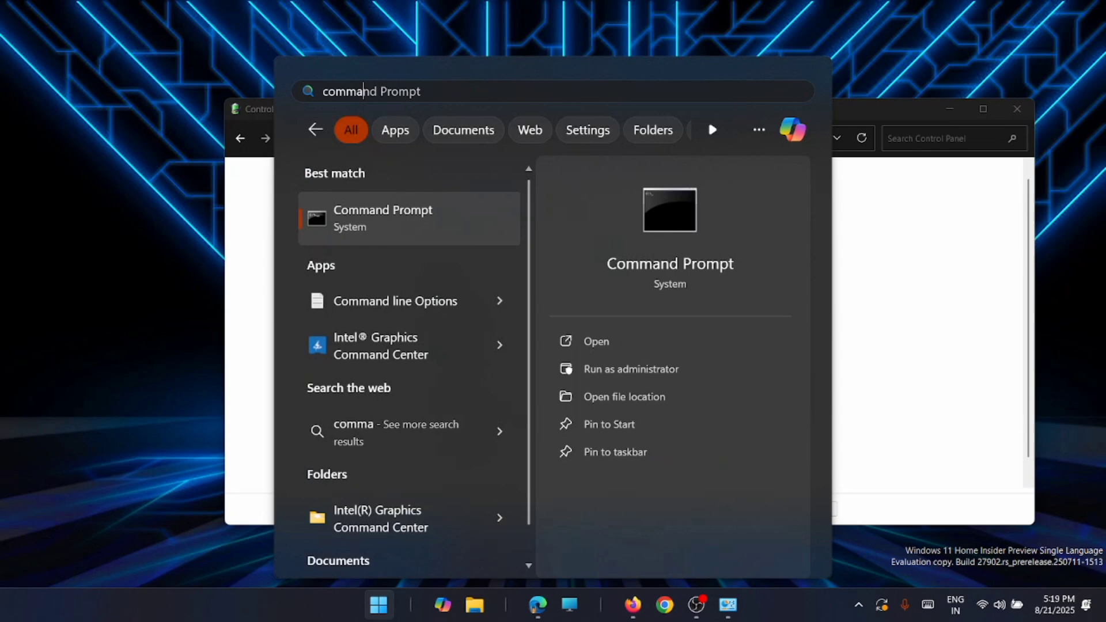
mouse_move(630, 369)
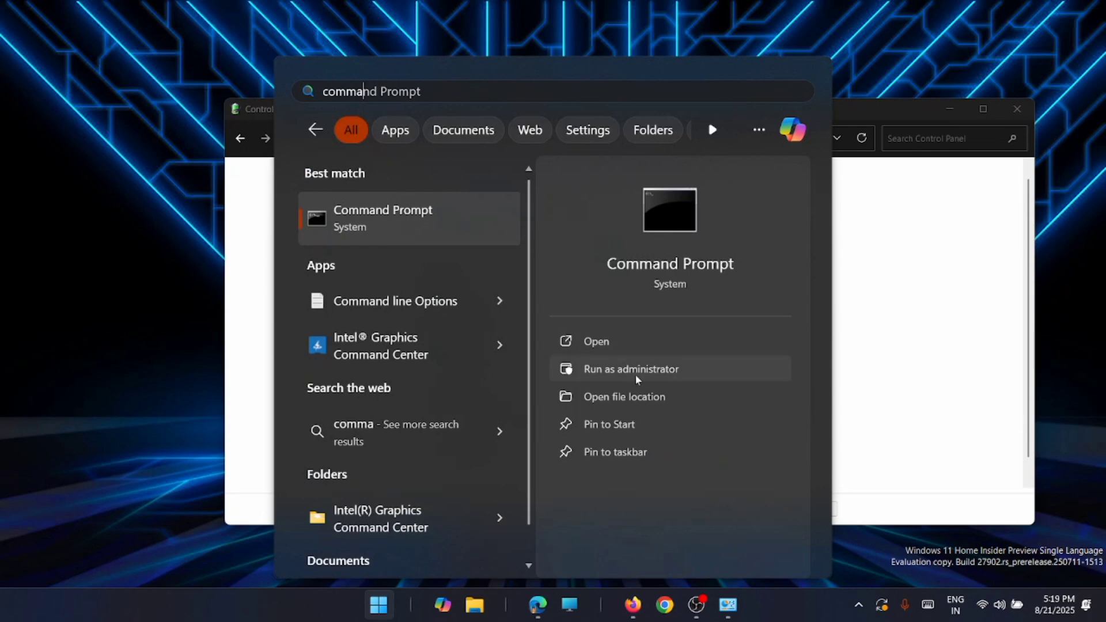
- Run powercfg /hibernate off in an administrator Command Prompt
left_click(630, 369)
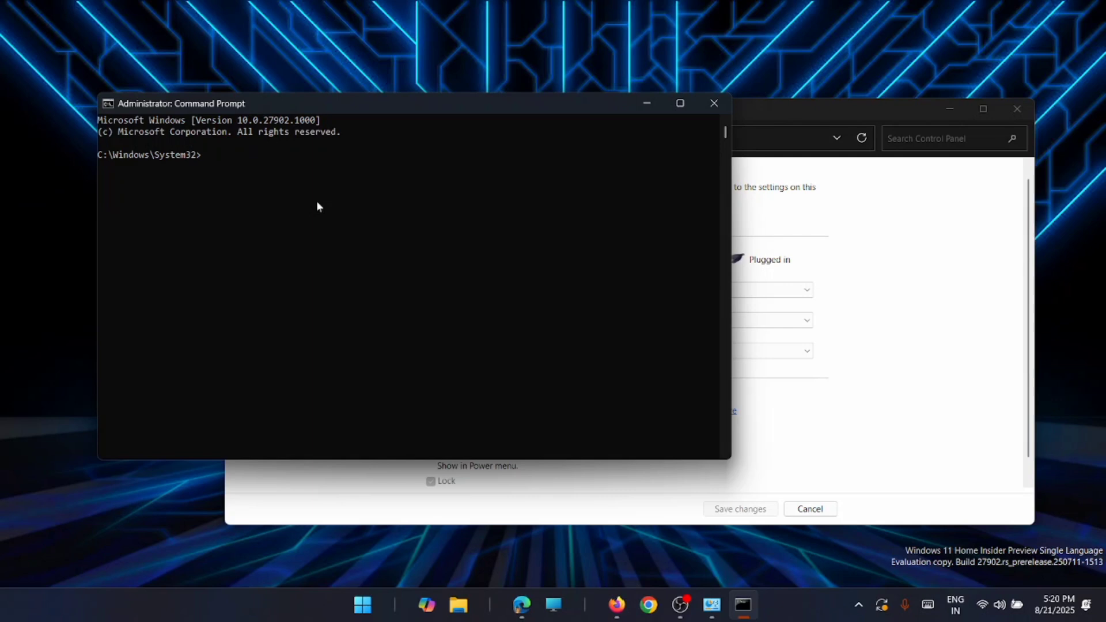
type("power")
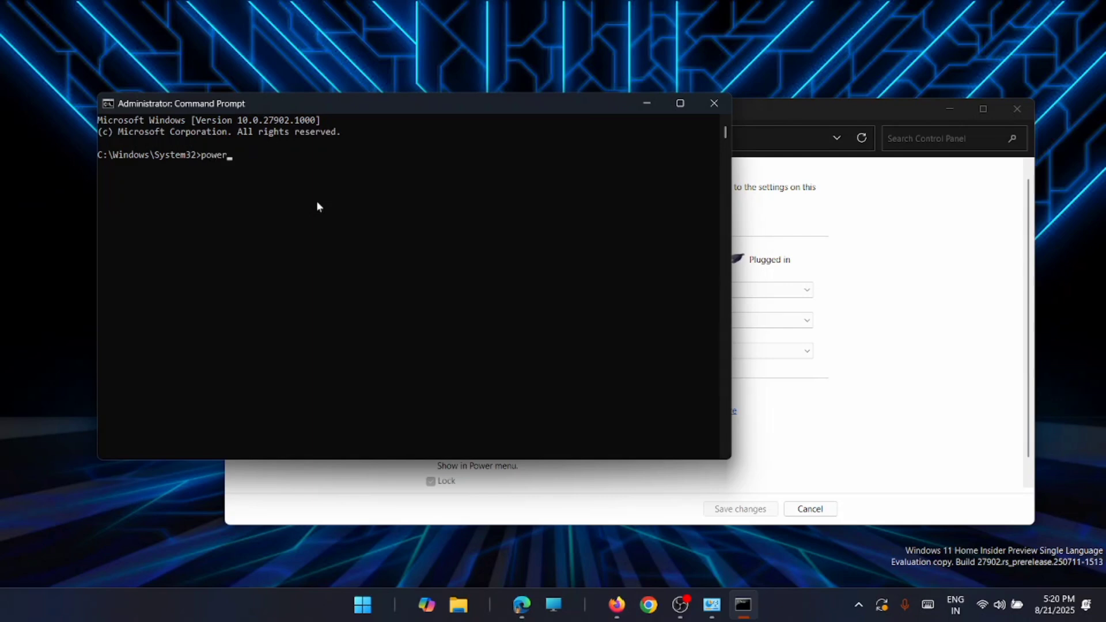
type("cfg /h")
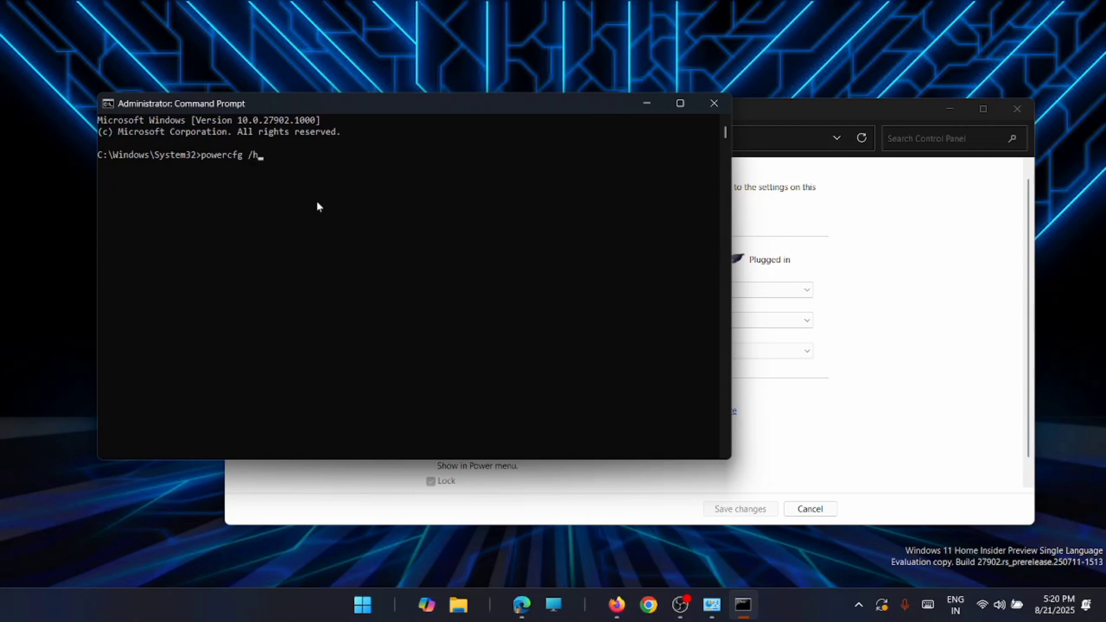
type("ibern")
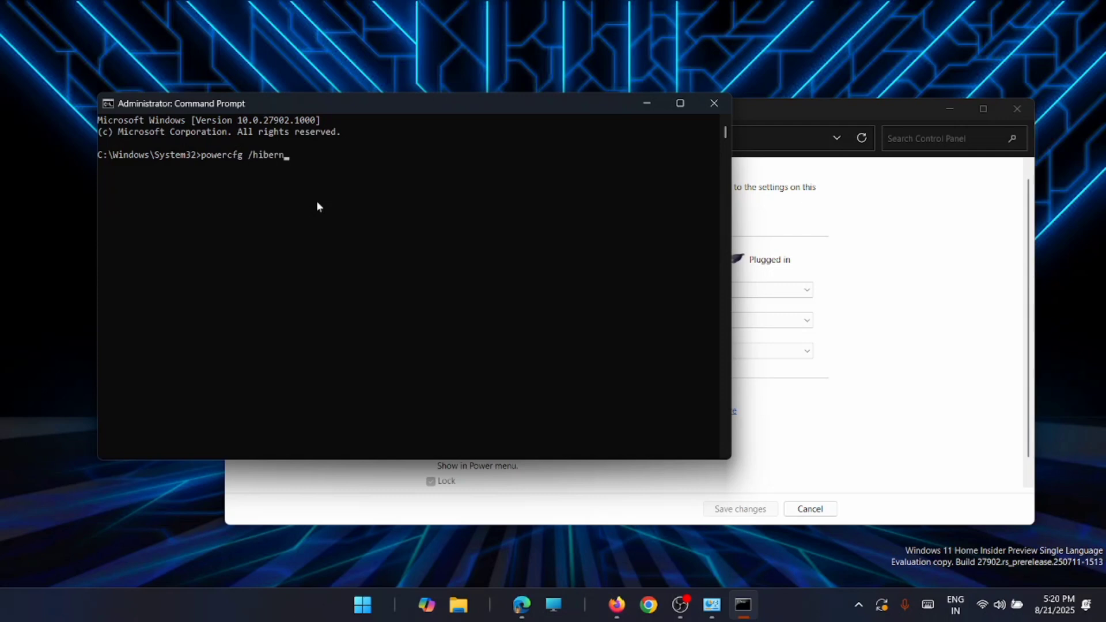
type("ate off")
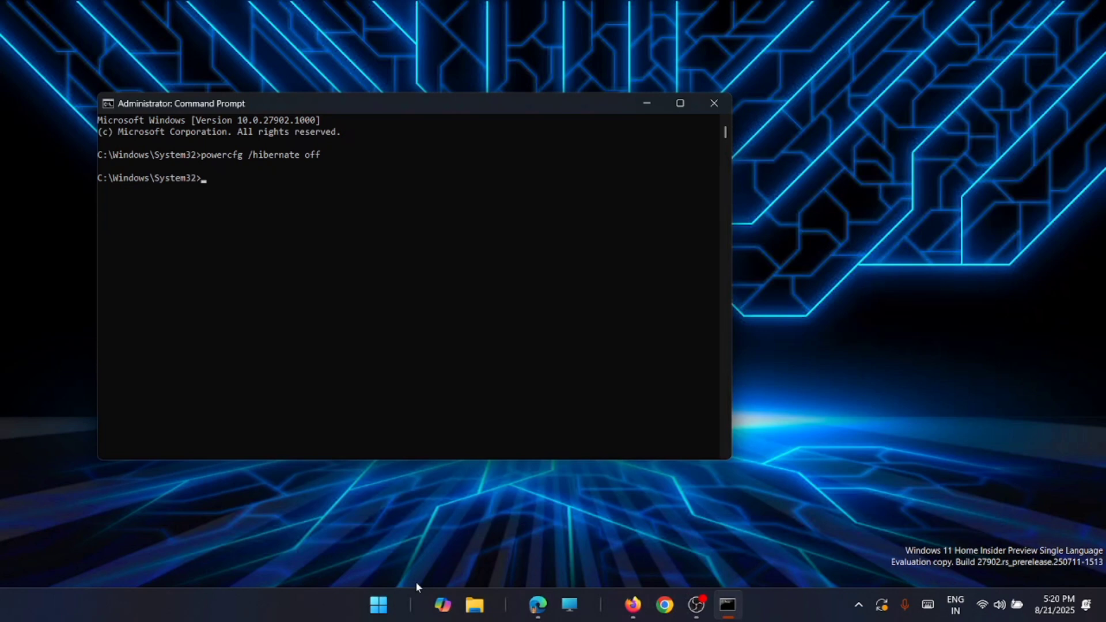
- Return to Control Panel's power buttons page to confirm Fast startup no longer appears
left_click(378, 604)
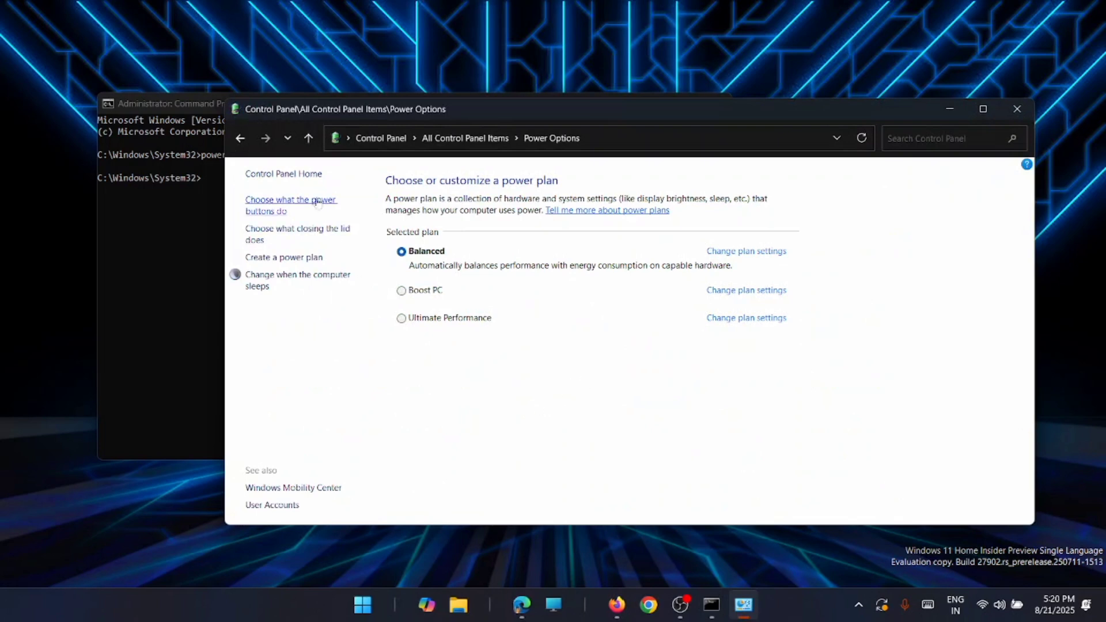
left_click(291, 205)
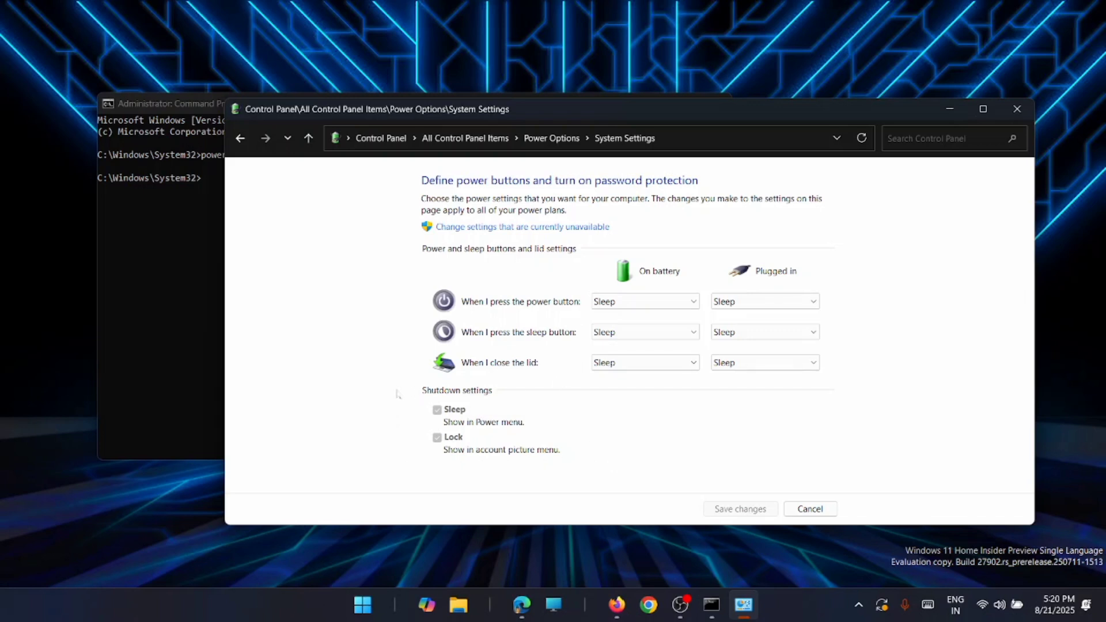
mouse_move(516, 388)
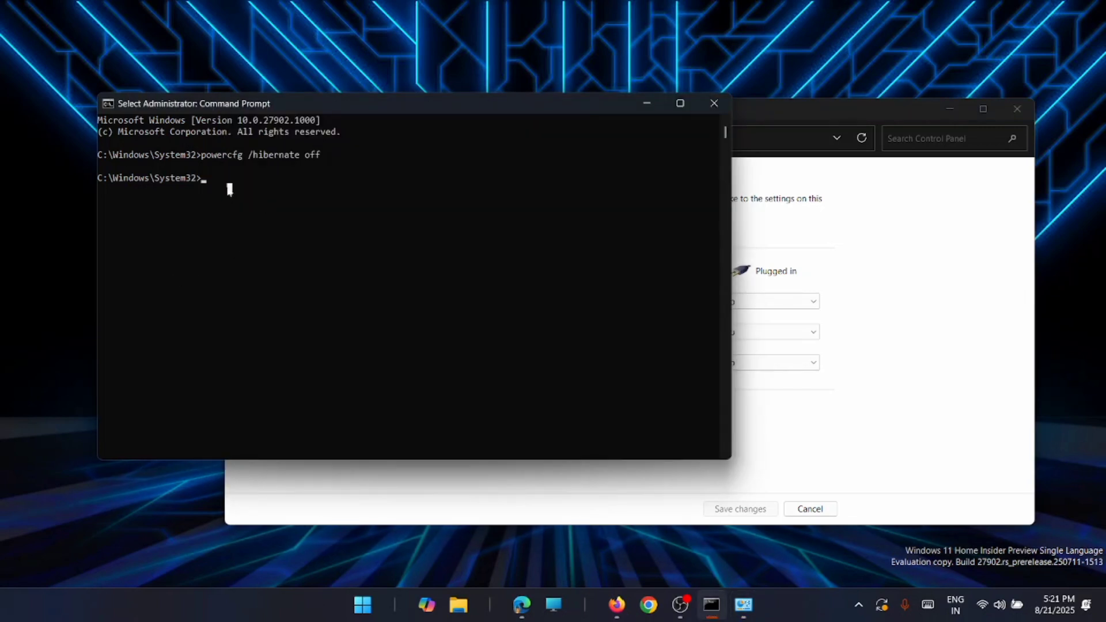
- Run a second powercfg command in the administrator Command Prompt
type("power")
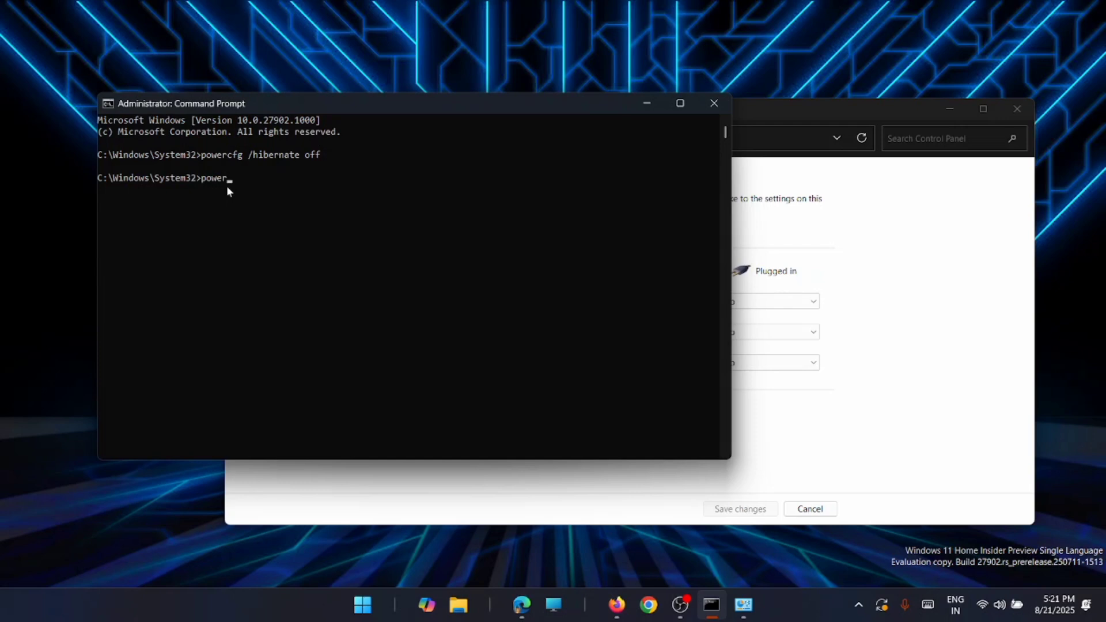
type("cfg")
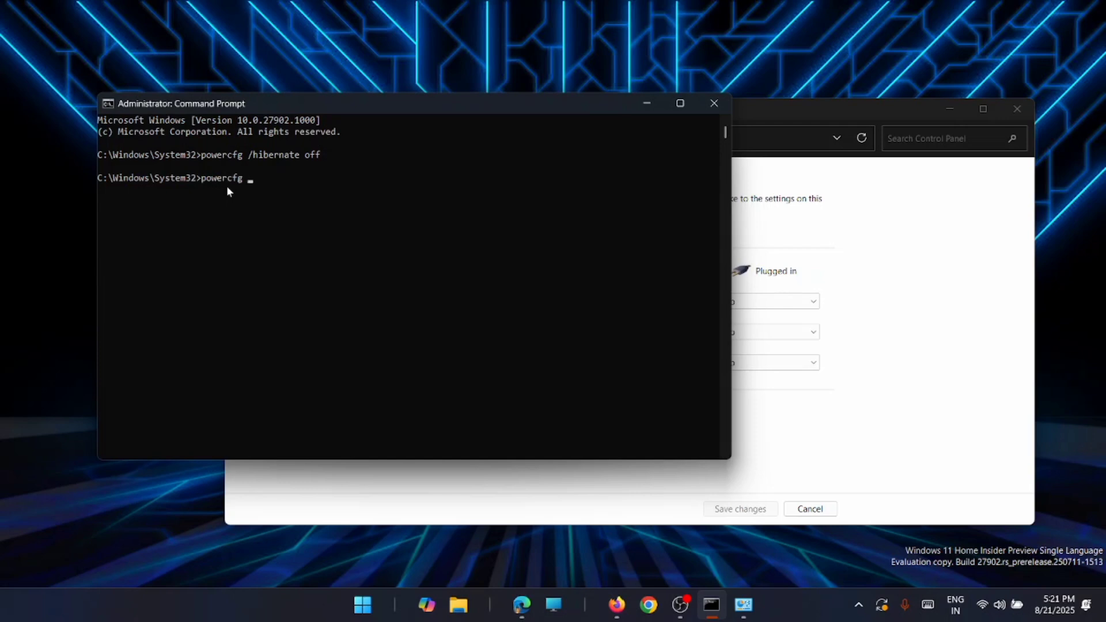
type("/")
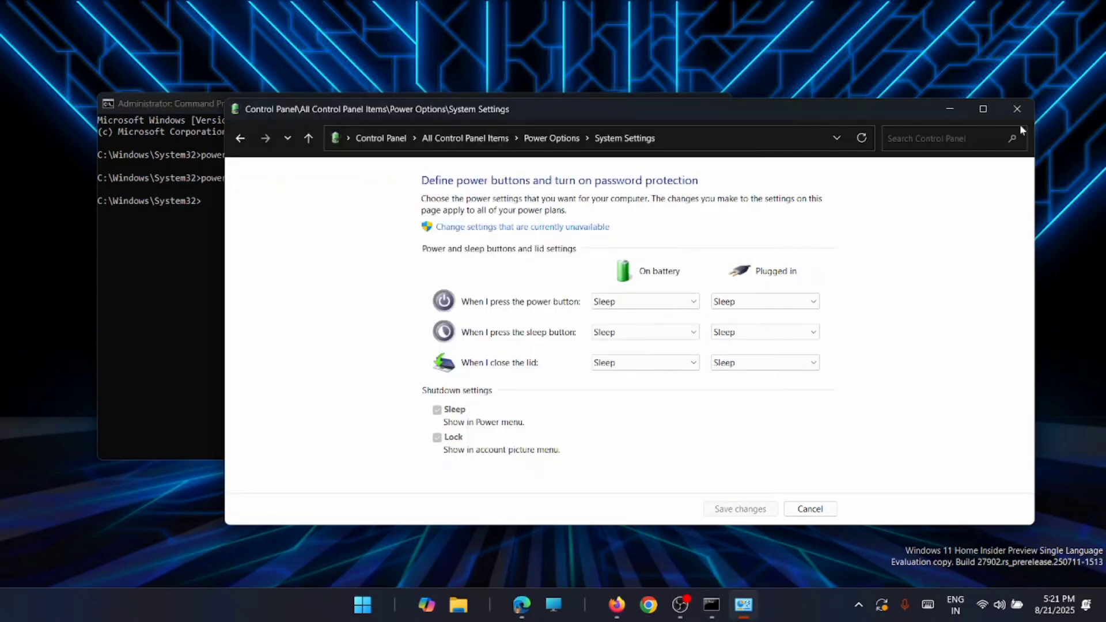
- Revisit the power buttons settings once more, then close Control Panel to the desktop
left_click(361, 604)
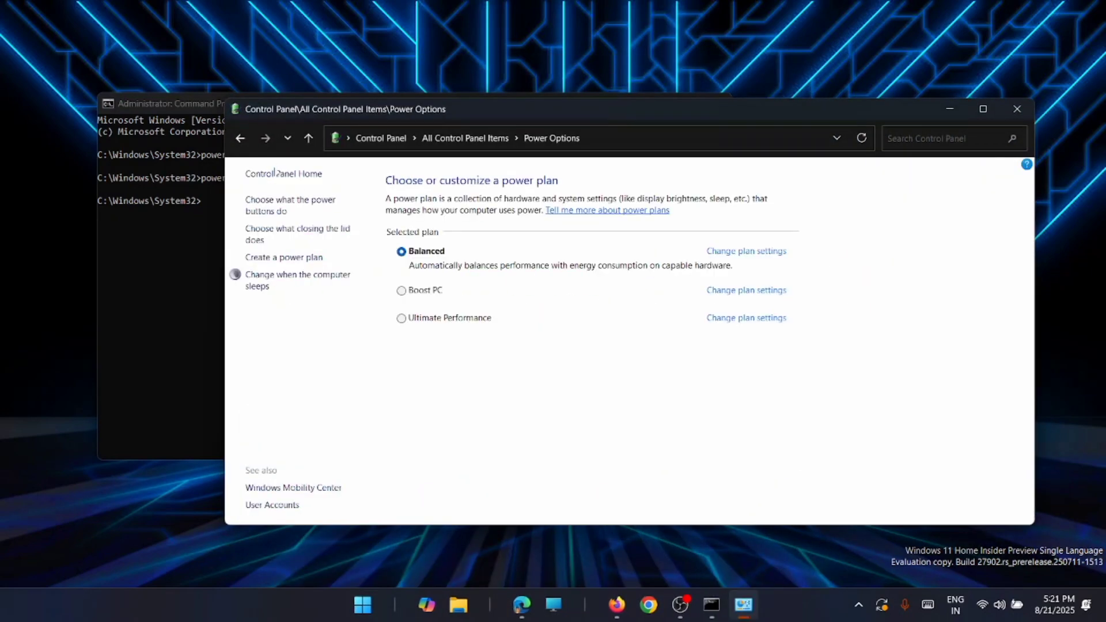
left_click(290, 205)
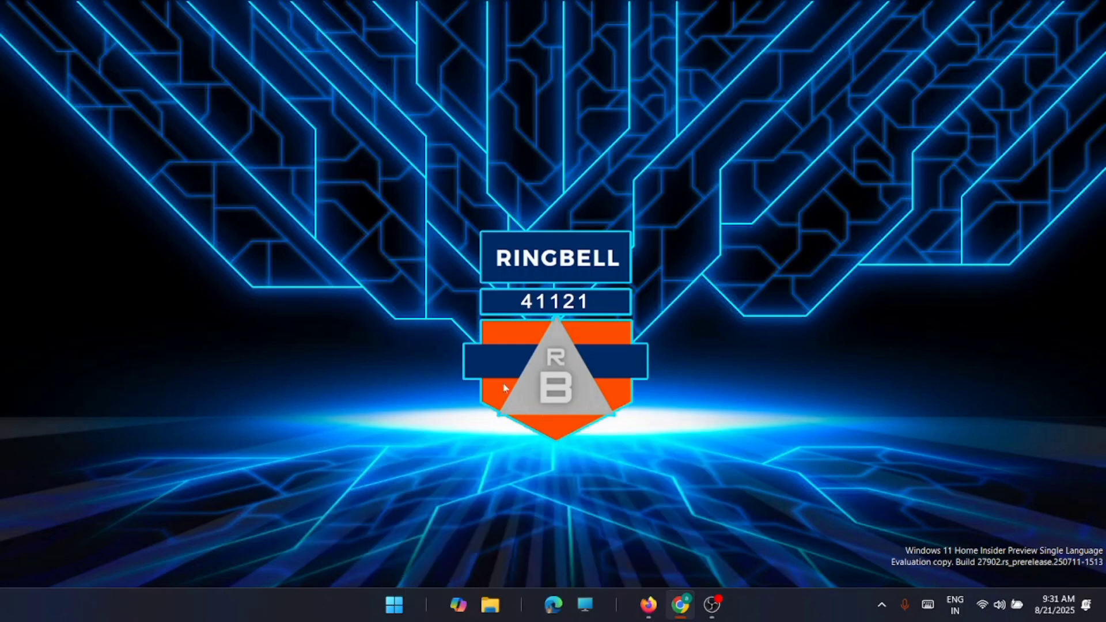
- Reach Performance Options' Advanced settings and the Virtual Memory dialog via Start search
left_click(393, 605)
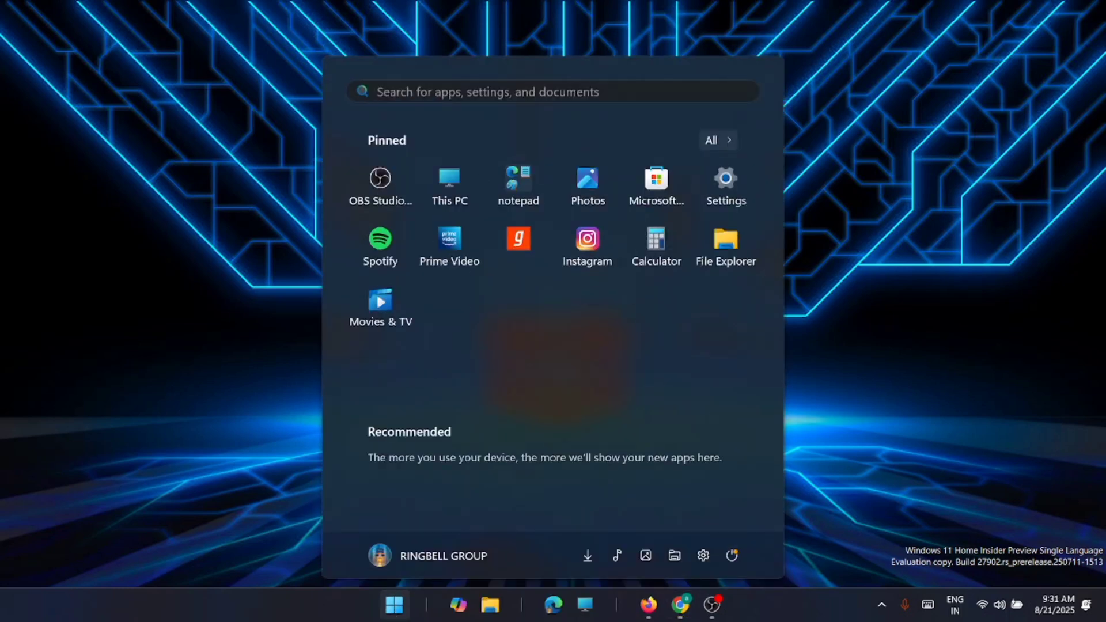
left_click(551, 92)
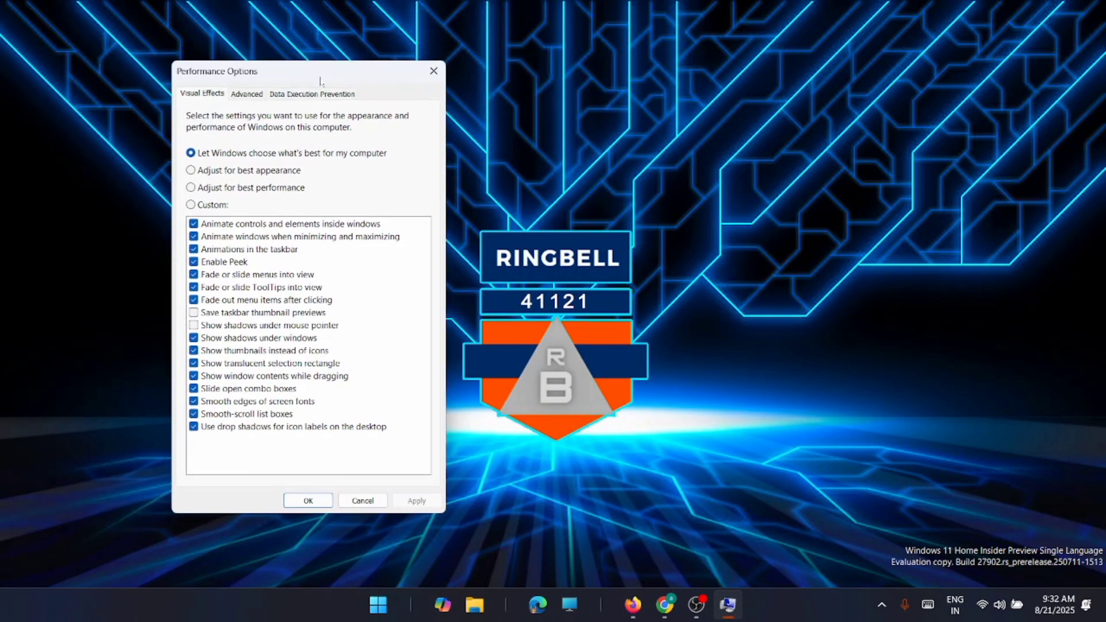
left_click(246, 93)
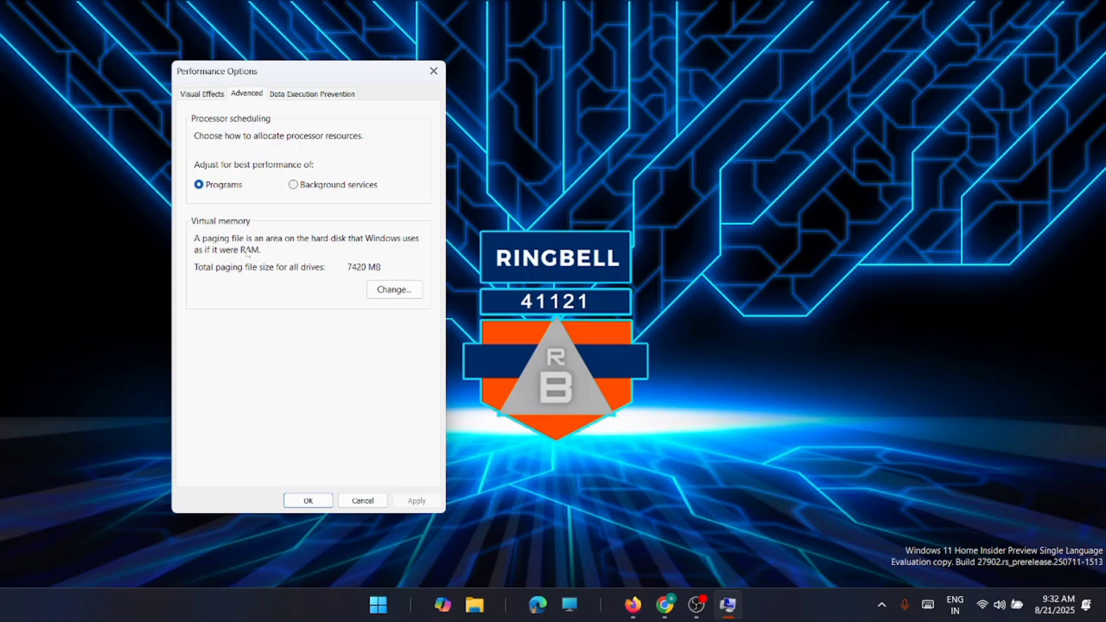
mouse_move(322, 256)
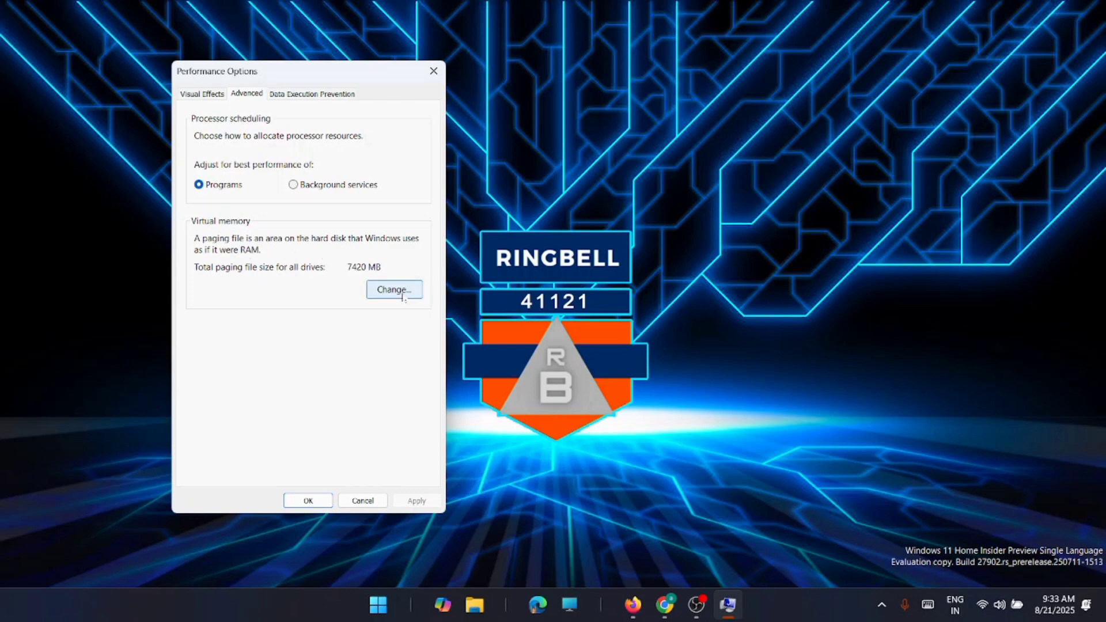
left_click(393, 289)
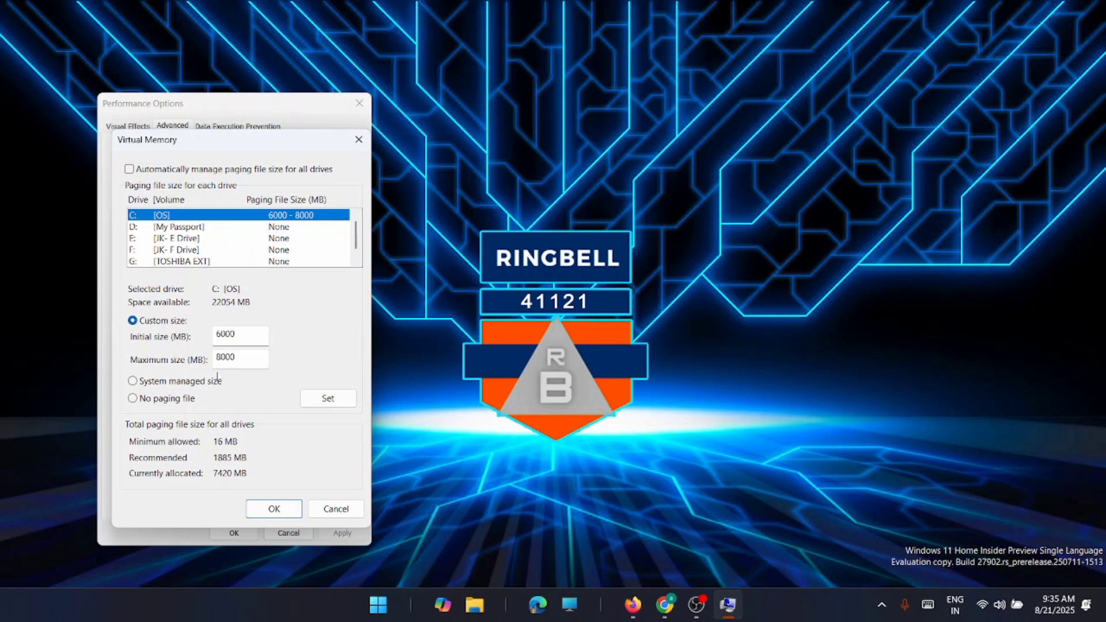
mouse_move(277, 392)
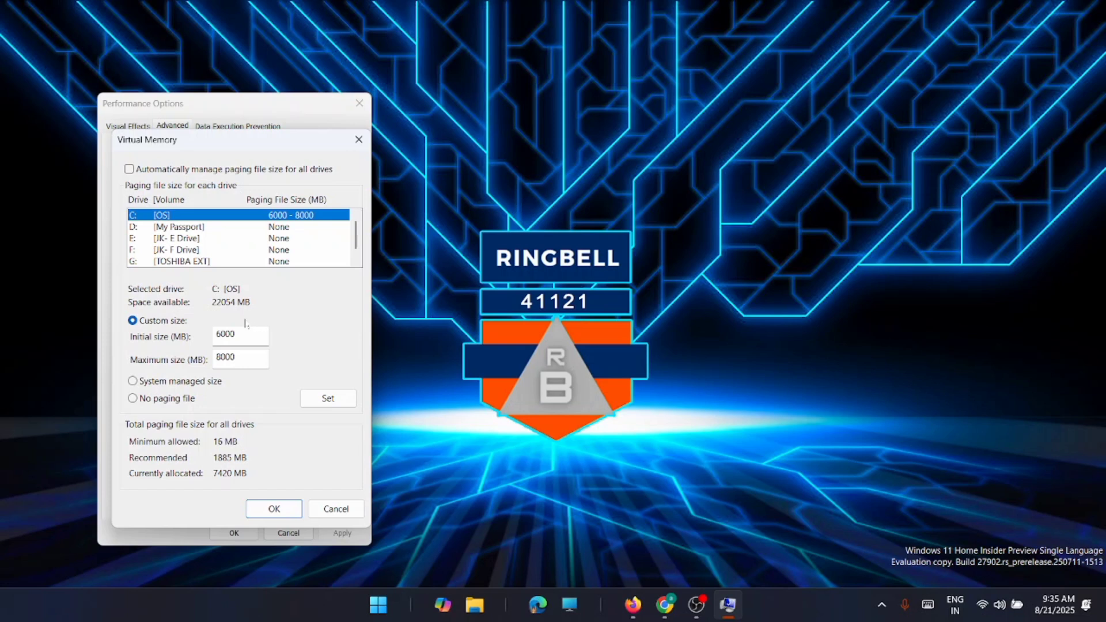
mouse_move(246, 386)
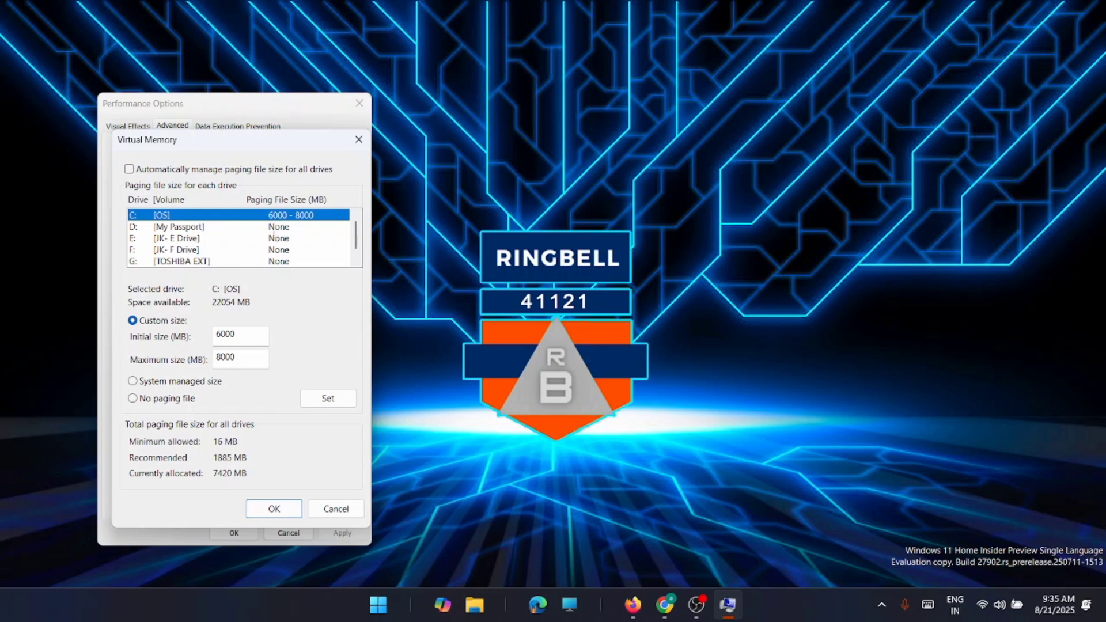
- Toggle automatic paging management on and off, keep the custom 6000–8000 MB size on C:, and close Performance Options
left_click(129, 168)
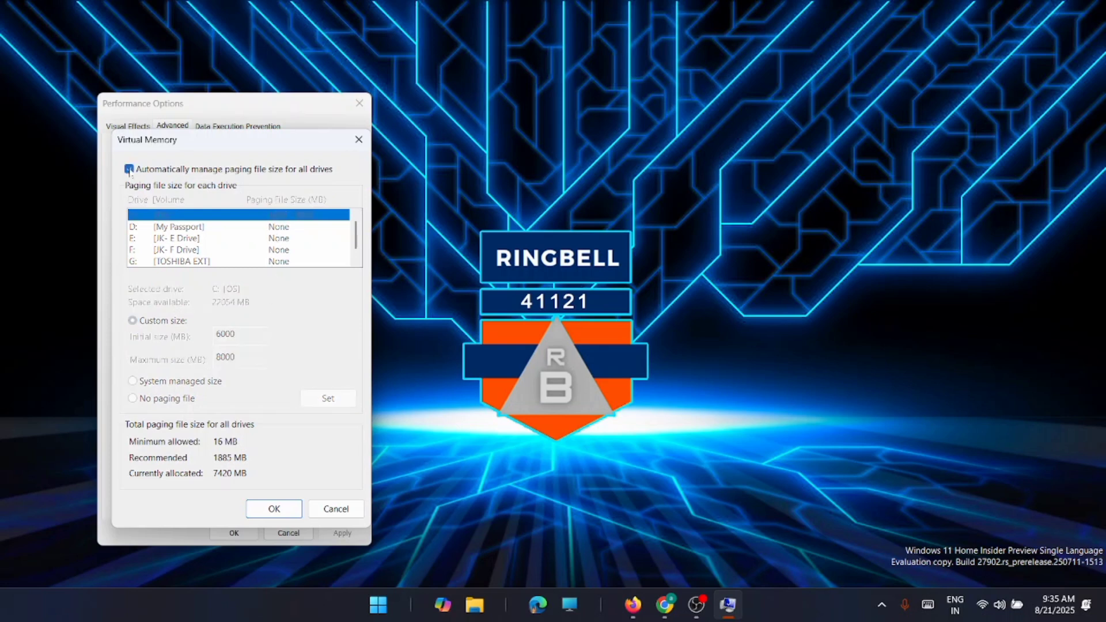
left_click(129, 168)
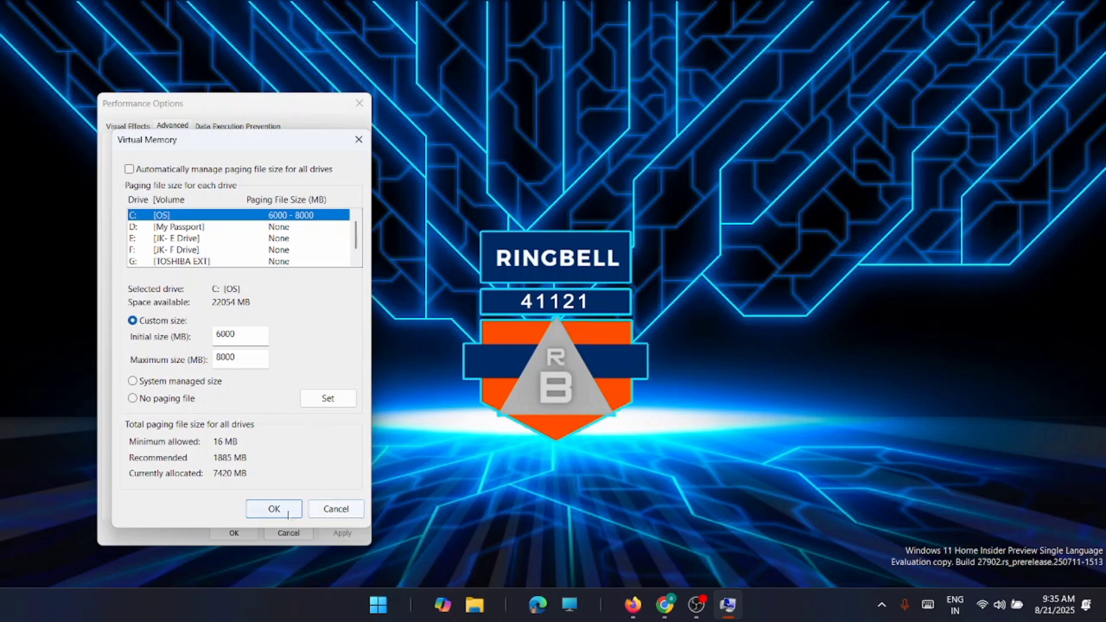
left_click(274, 508)
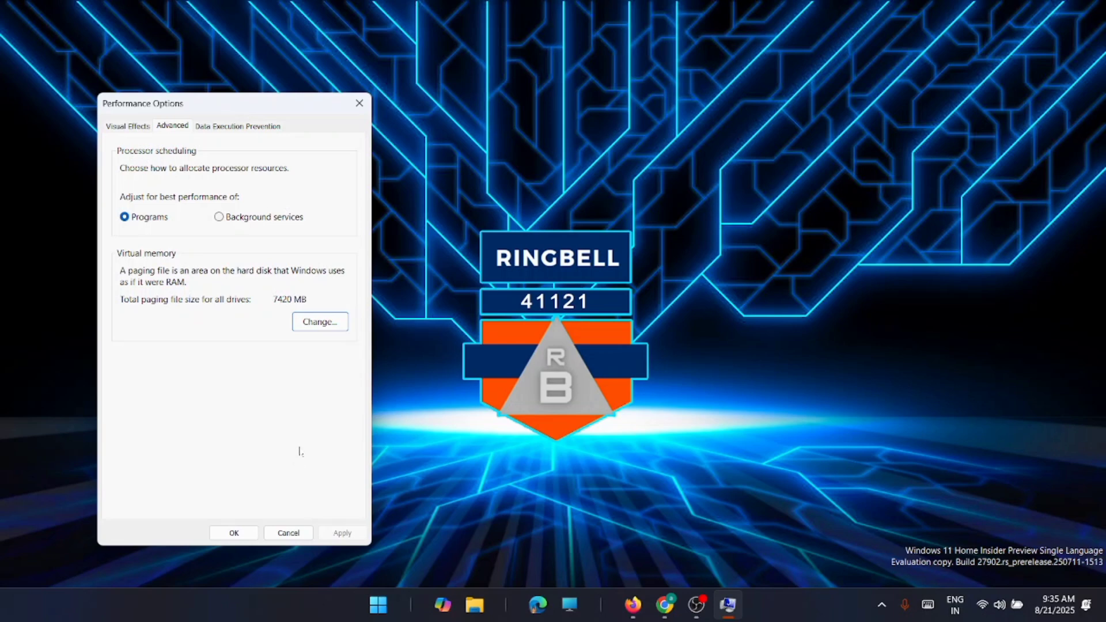
mouse_move(359, 102)
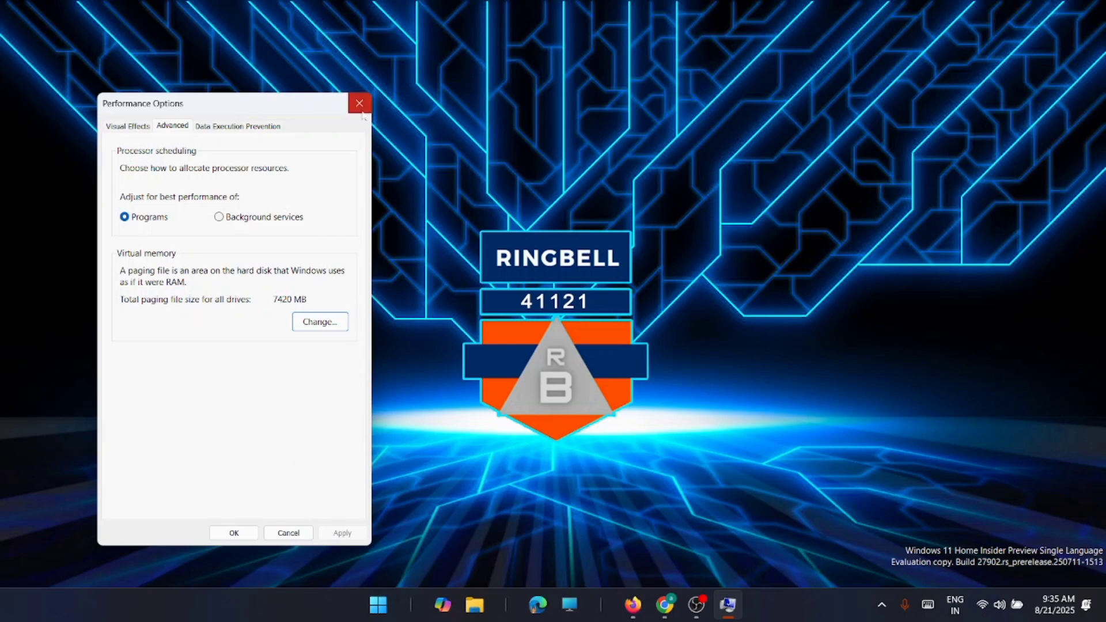
left_click(360, 103)
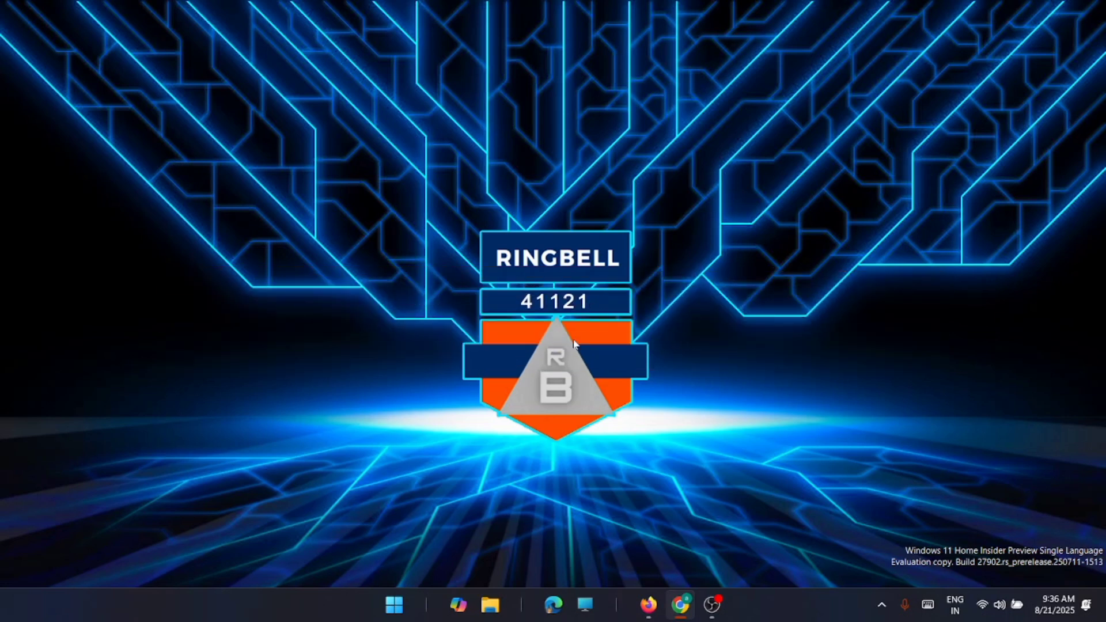
mouse_move(643, 309)
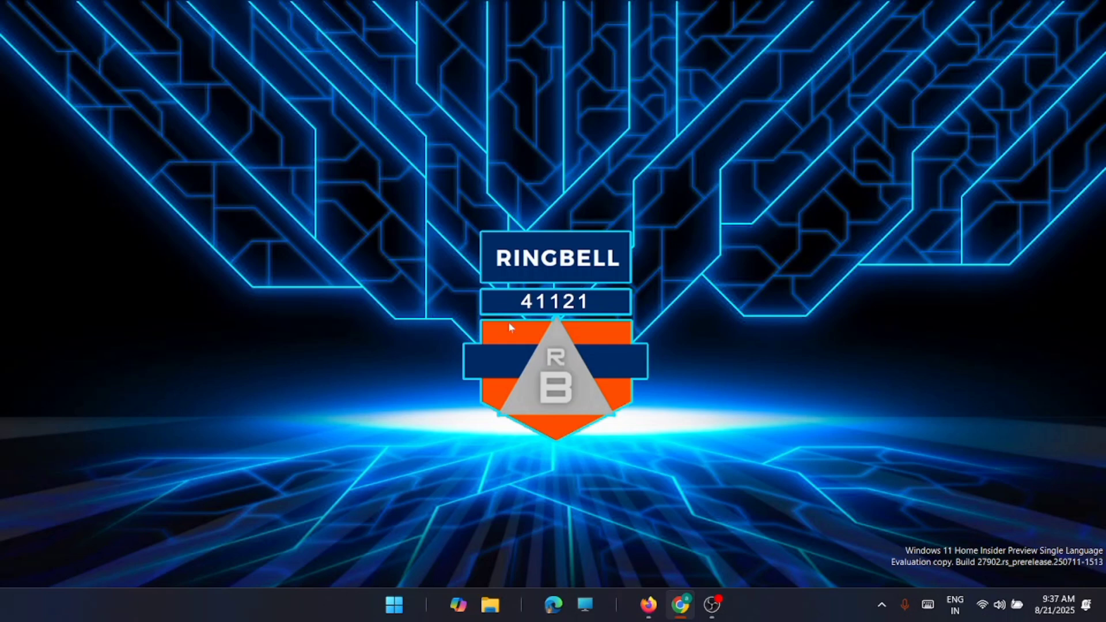
- Untick Windows Subsystem for Linux in Windows Features and apply the change
left_click(394, 605)
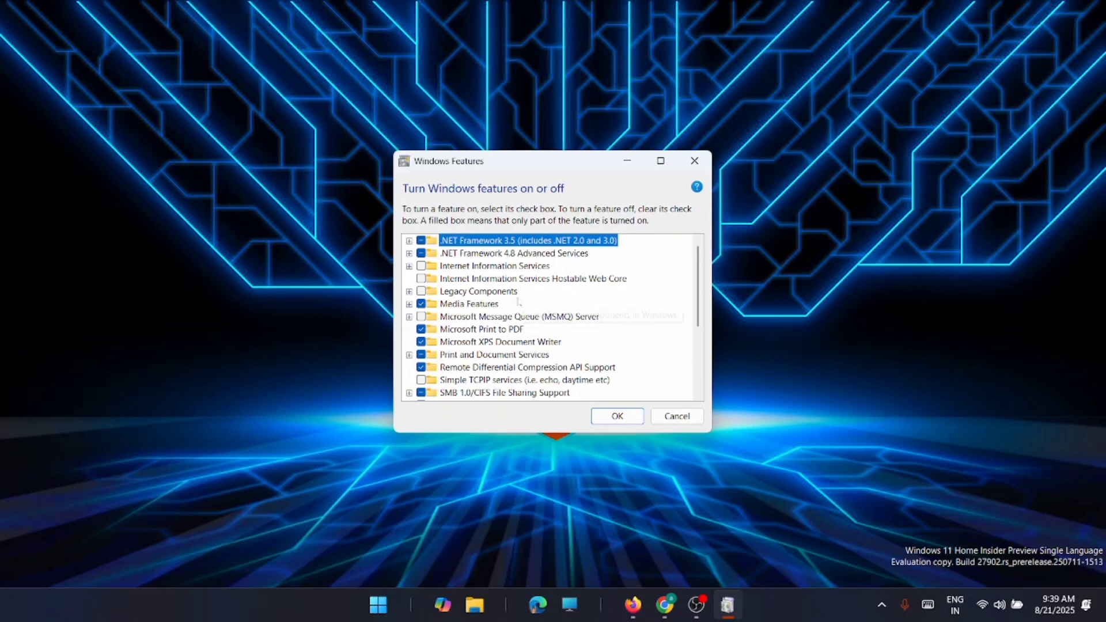
scroll("down", 3)
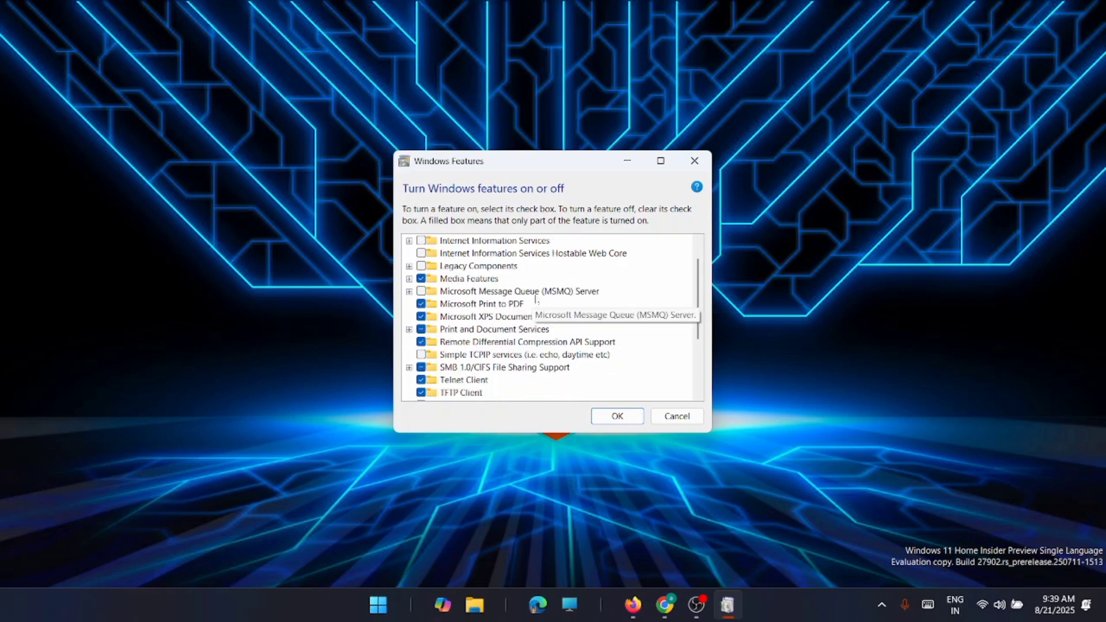
scroll("down", 3)
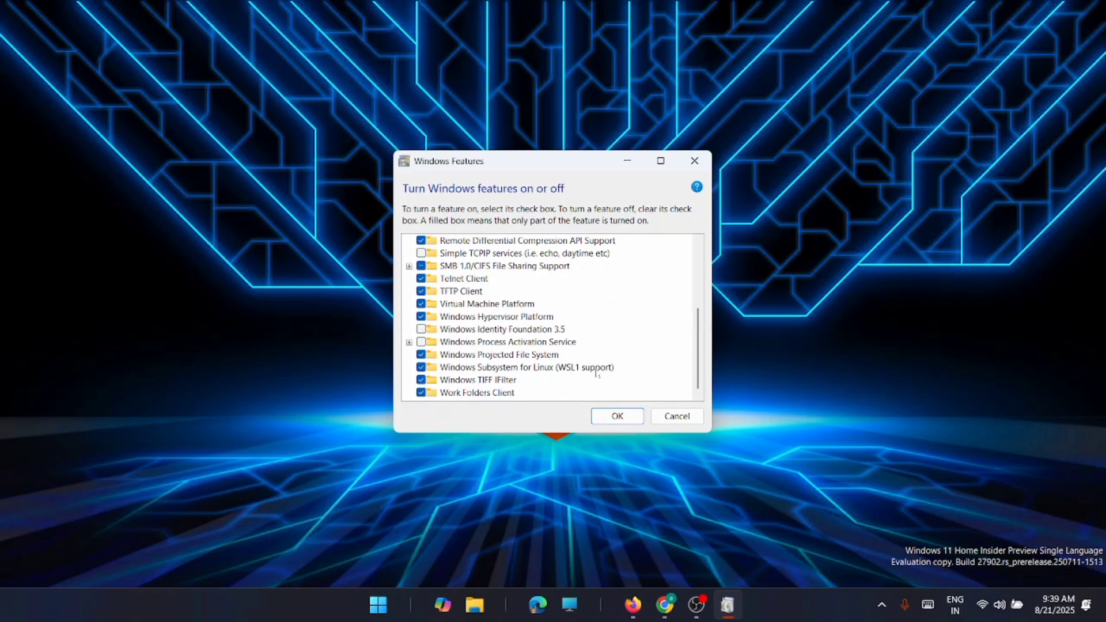
left_click(422, 367)
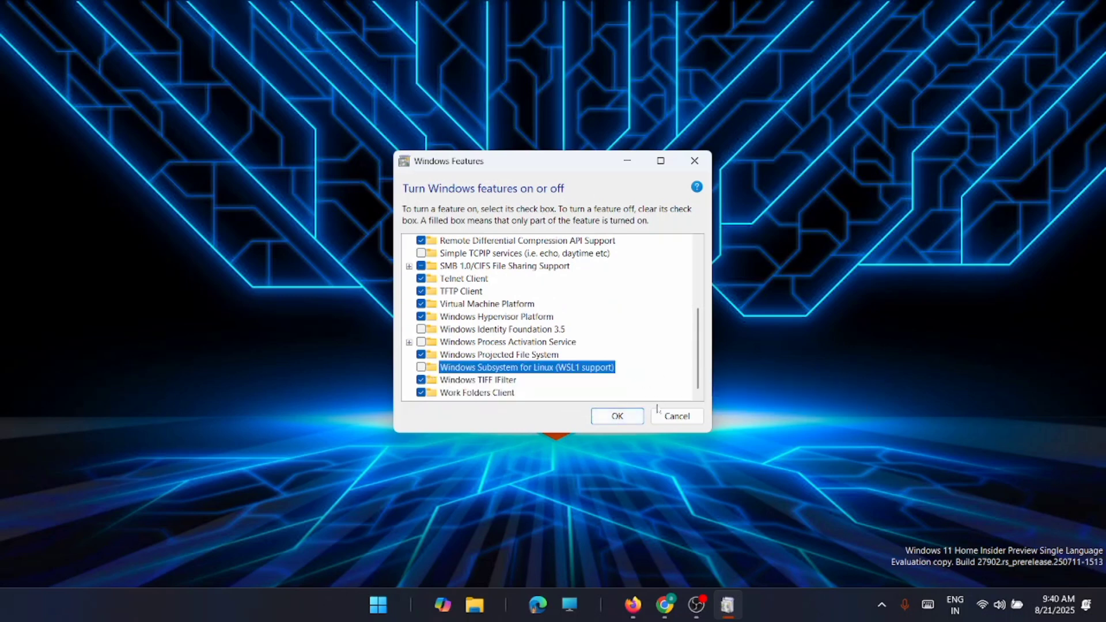
left_click(421, 367)
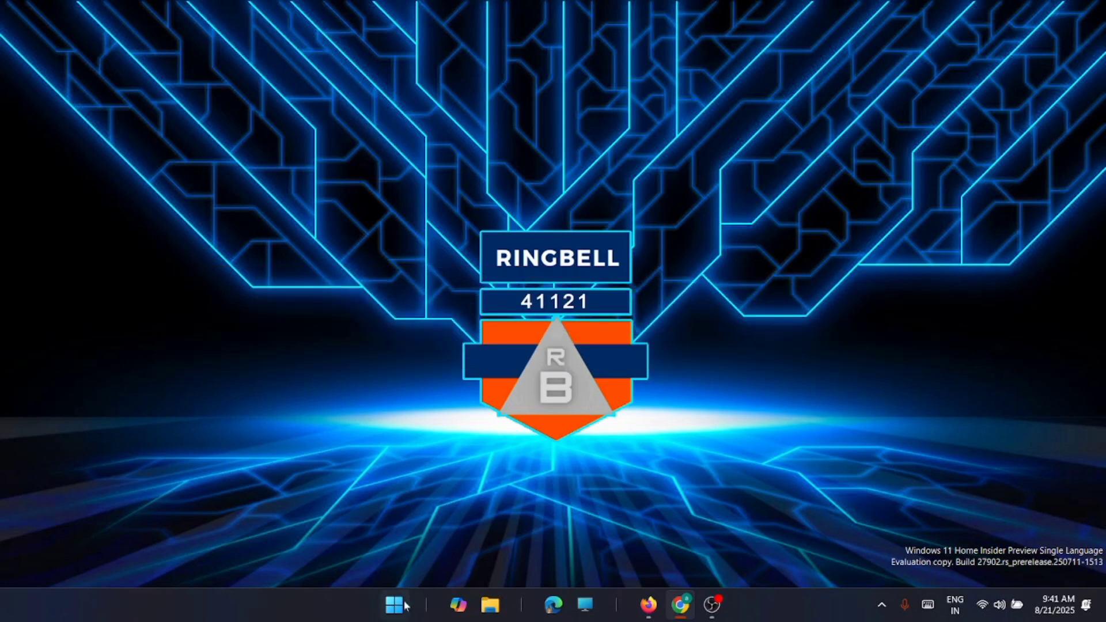
- Locate the Intel(R) UHD Graphics adapter under Display adapters in Device Manager
right_click(395, 605)
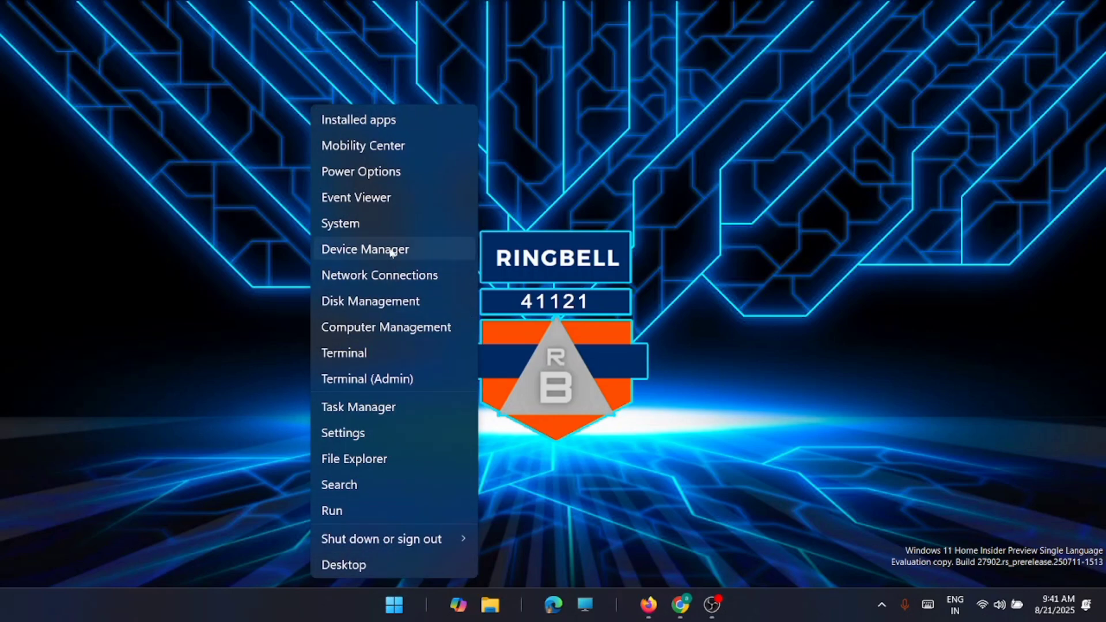
left_click(365, 249)
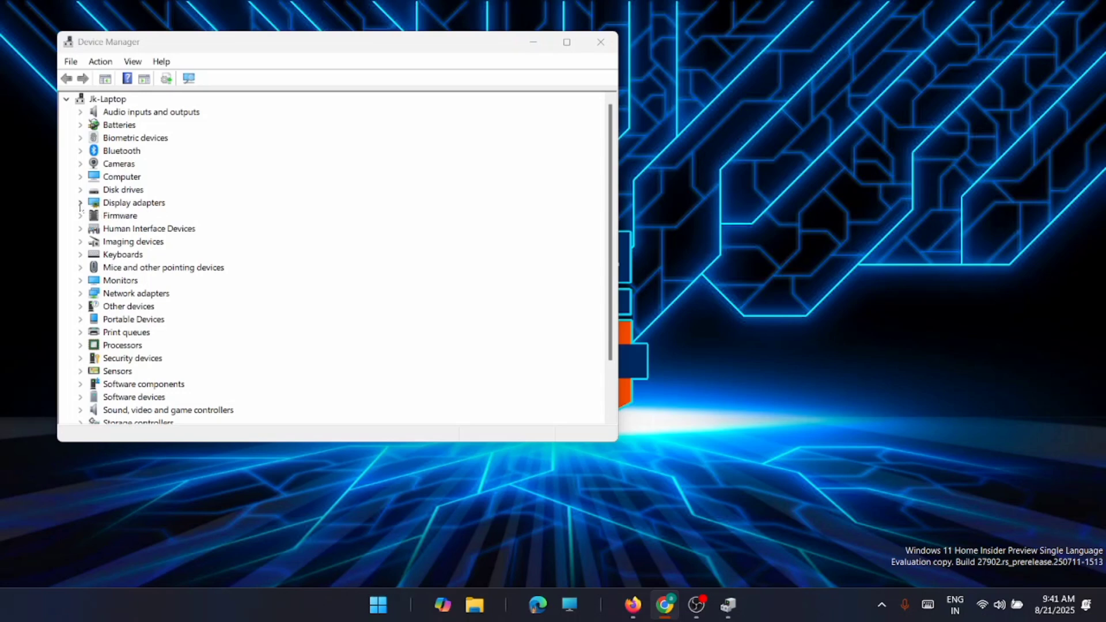
left_click(79, 203)
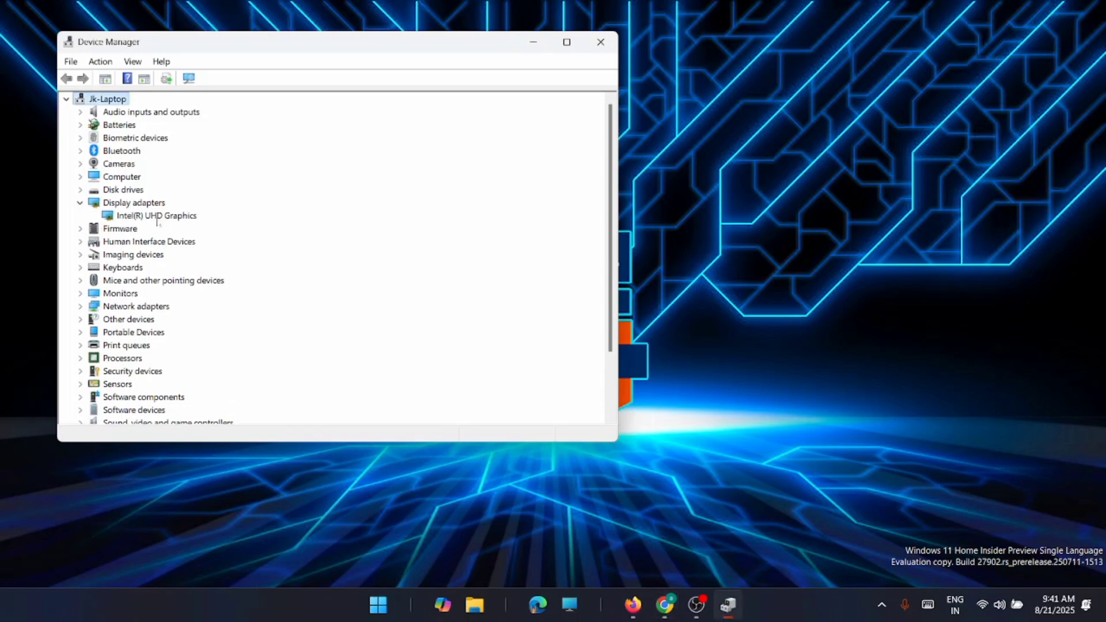
right_click(155, 215)
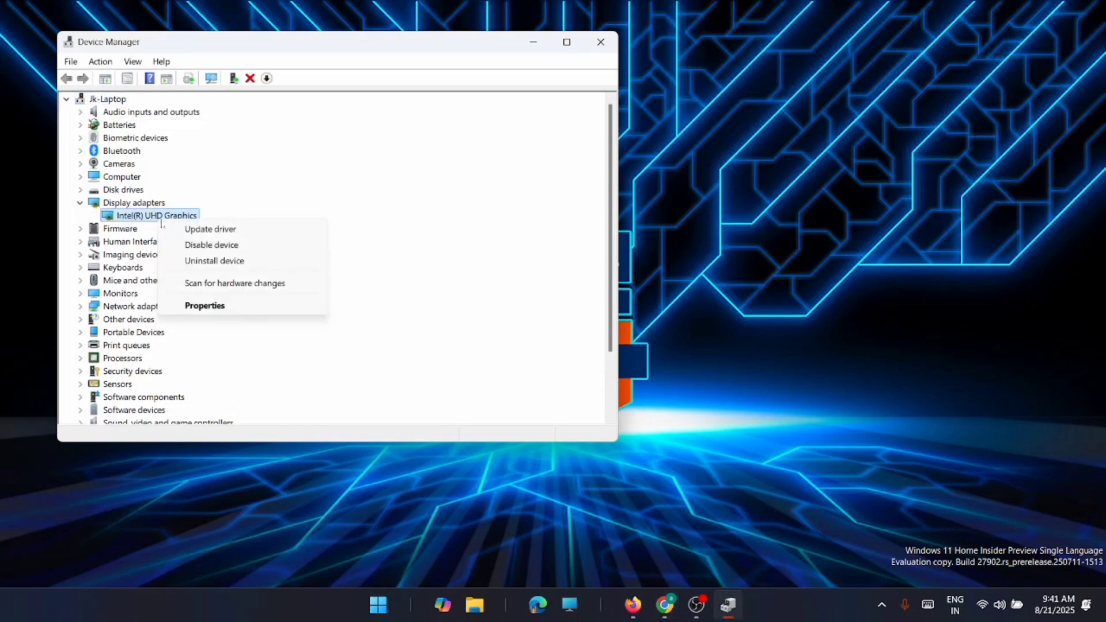
- Search automatically for a driver update, confirm the best driver is already installed, and close Device Manager
left_click(210, 228)
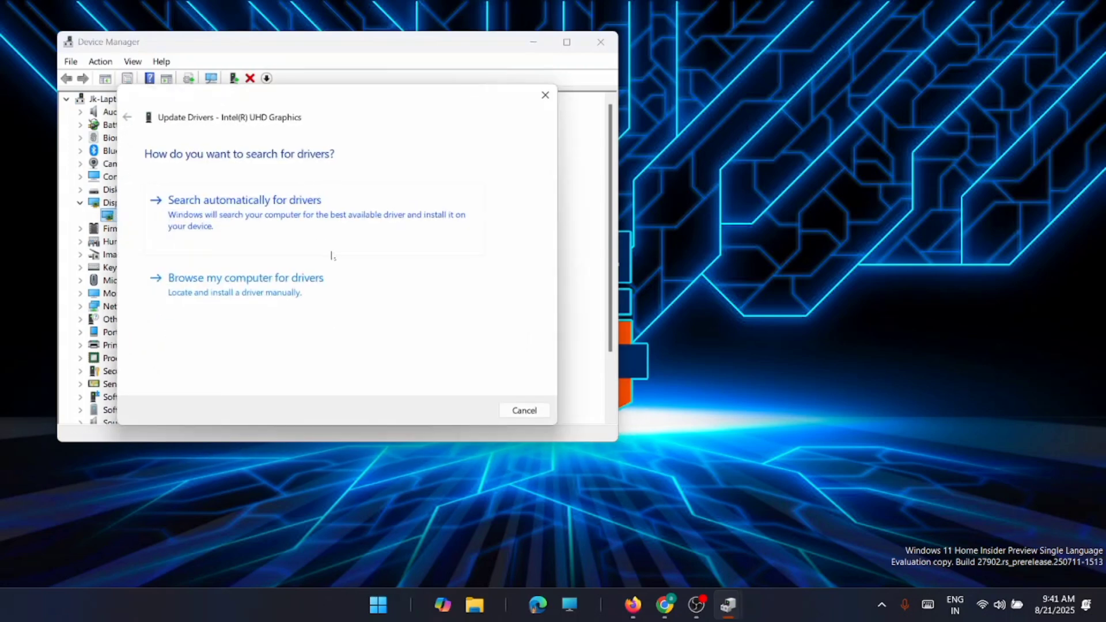
left_click(243, 200)
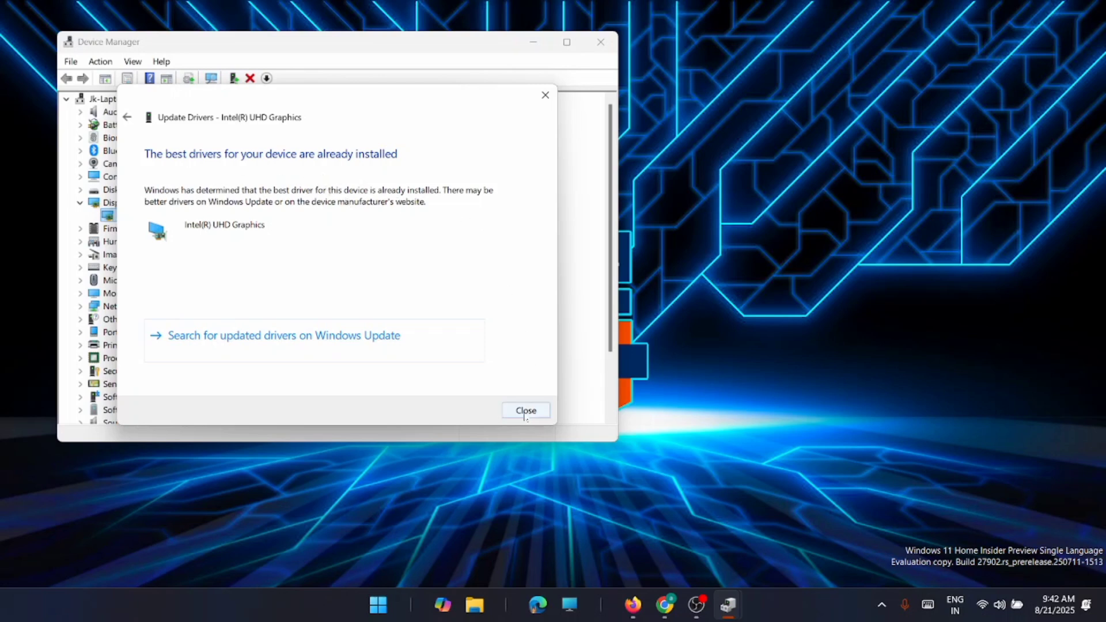
left_click(525, 410)
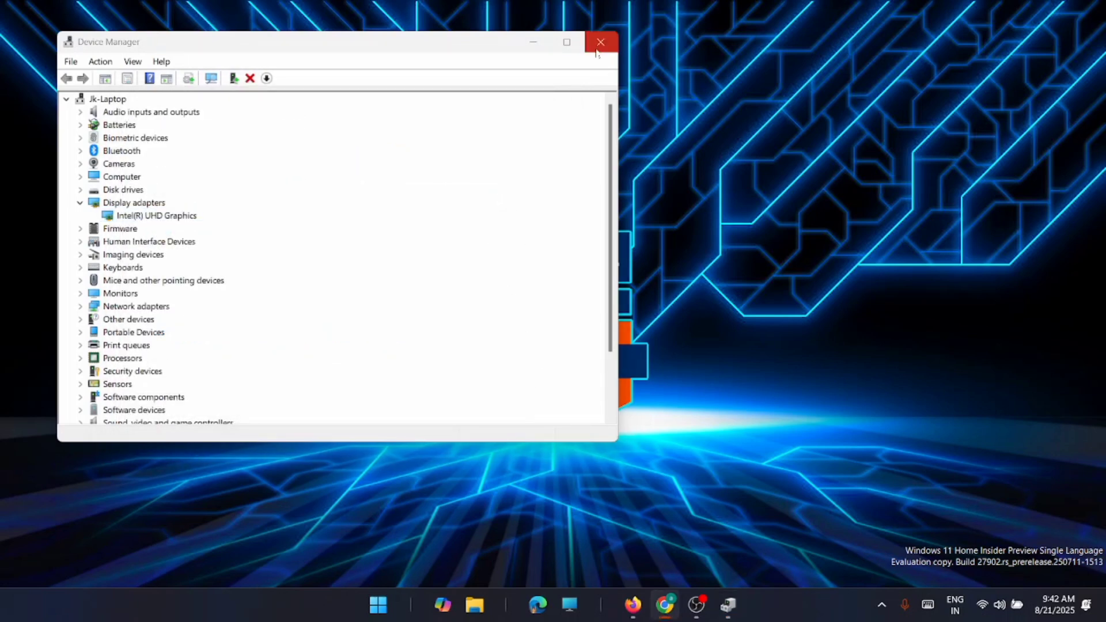
left_click(600, 41)
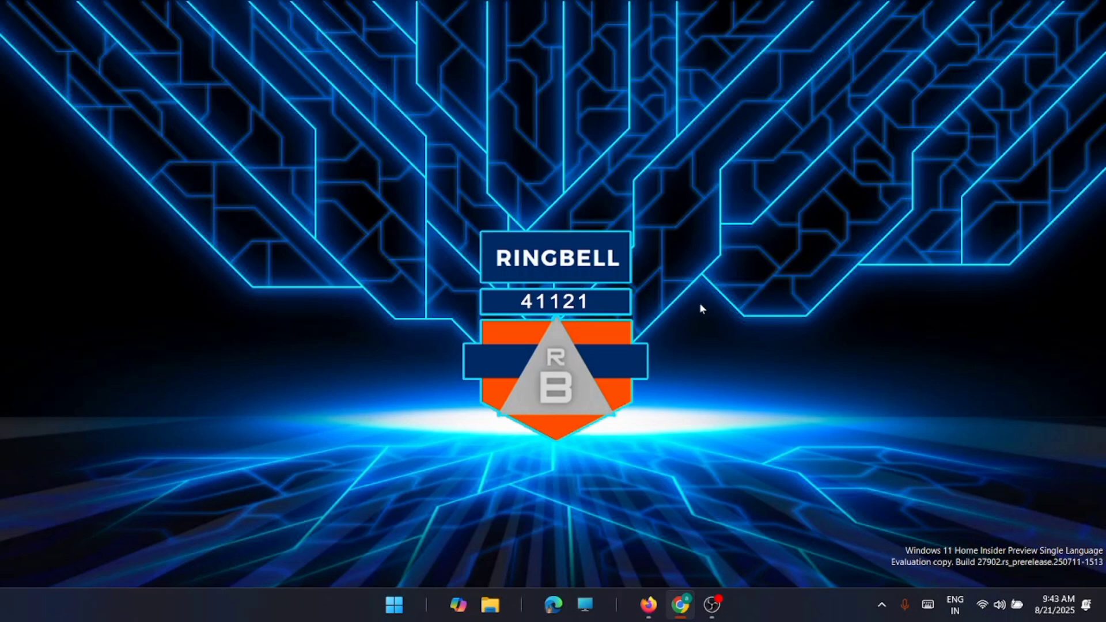
mouse_move(541, 337)
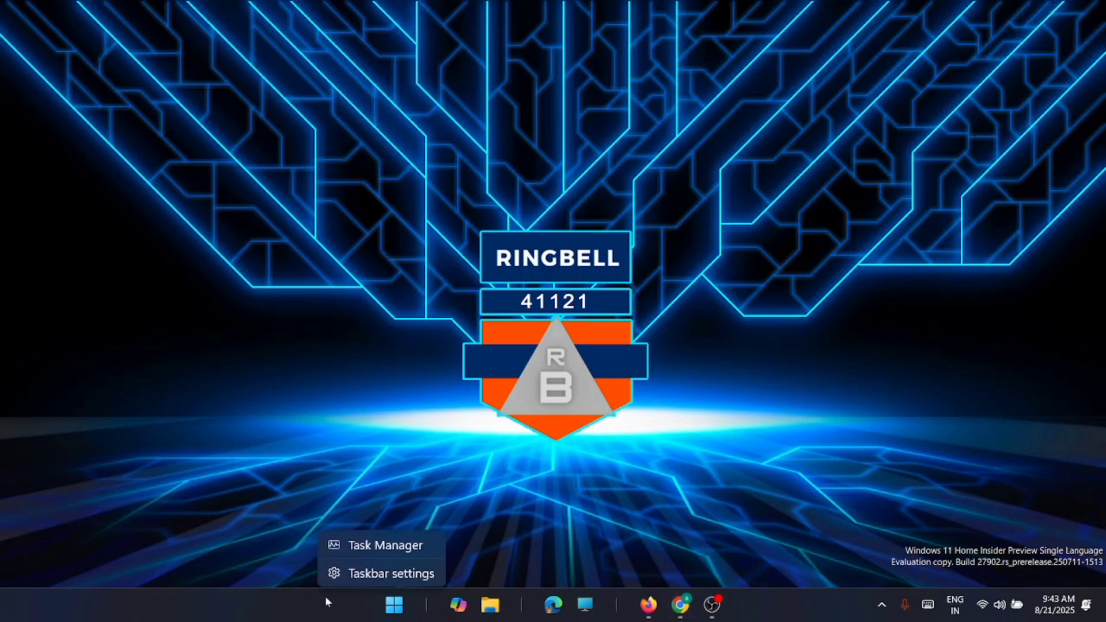
- Disable AutoDarkModeSvc.exe in Task Manager's Startup apps list and close Task Manager
left_click(386, 544)
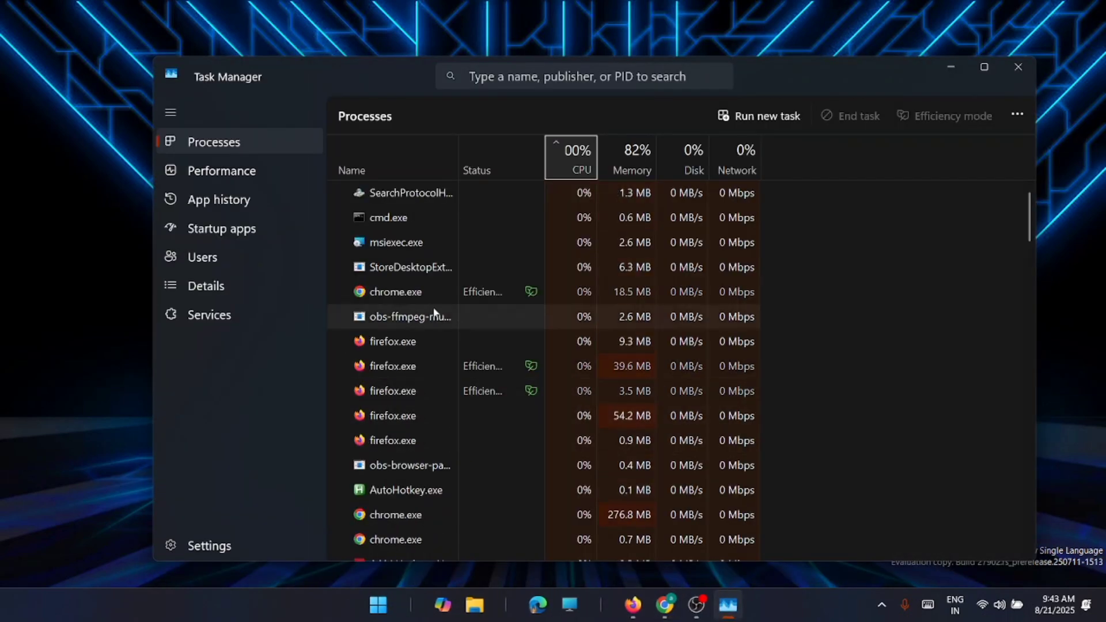
left_click(221, 228)
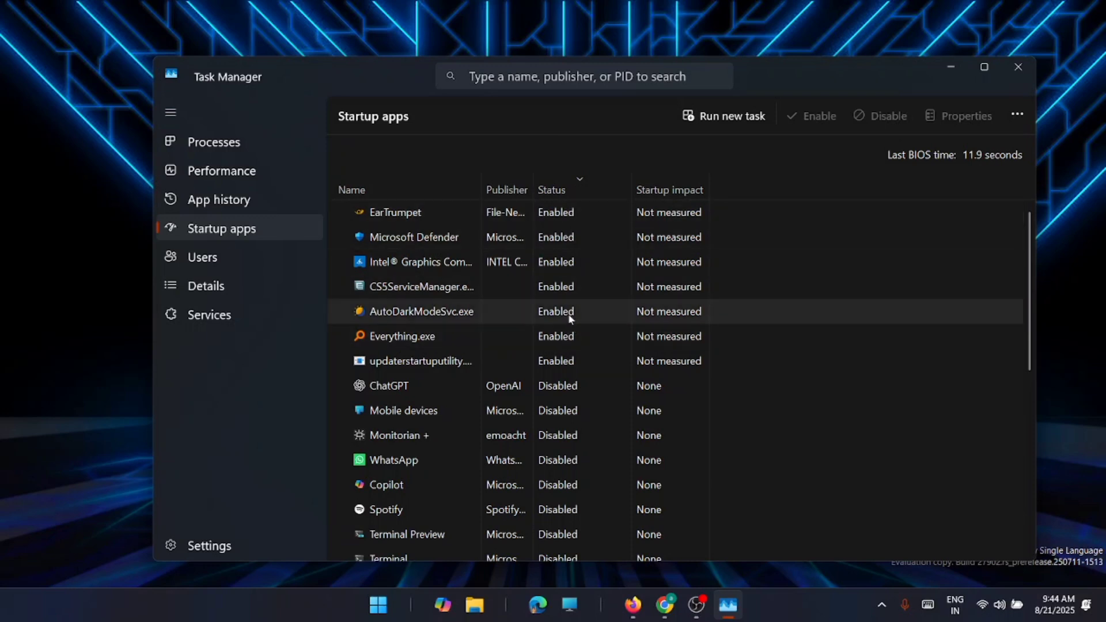
right_click(421, 311)
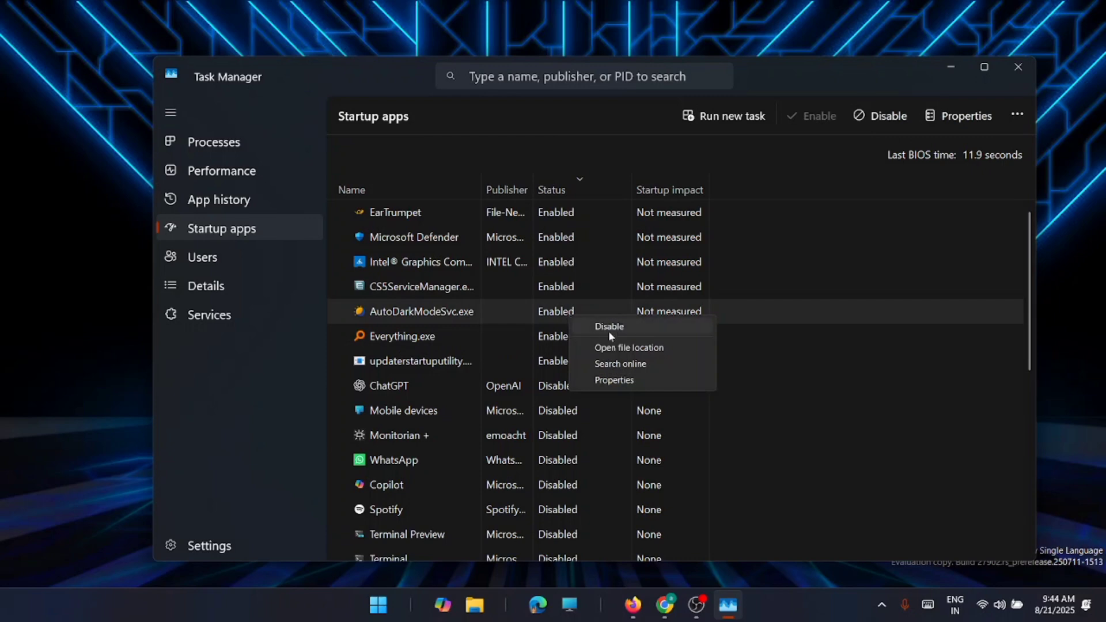
left_click(608, 326)
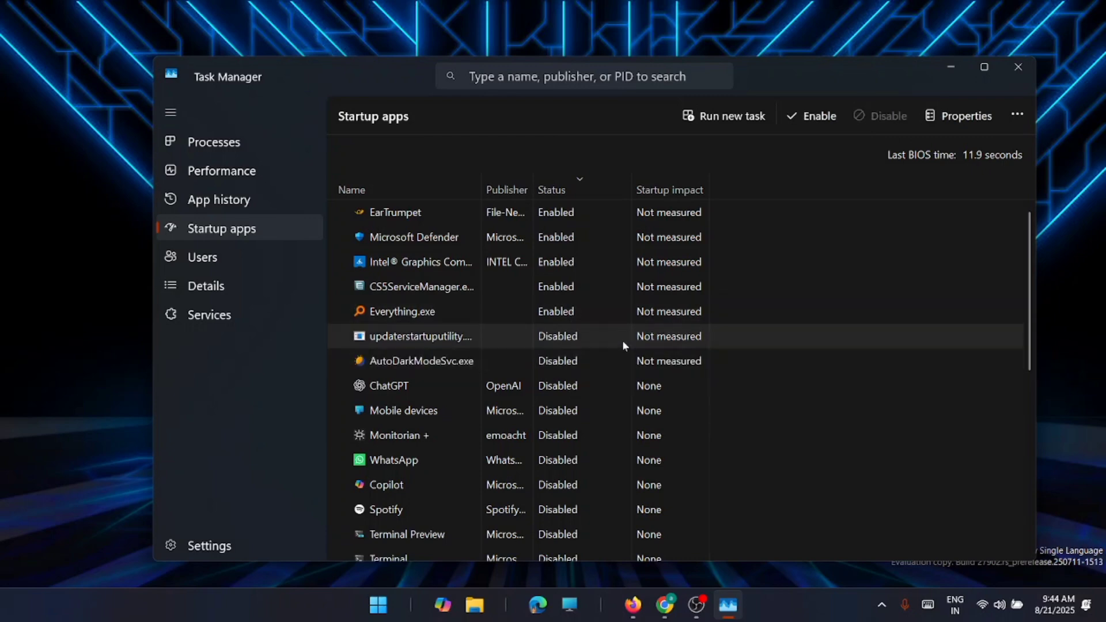
left_click(1017, 67)
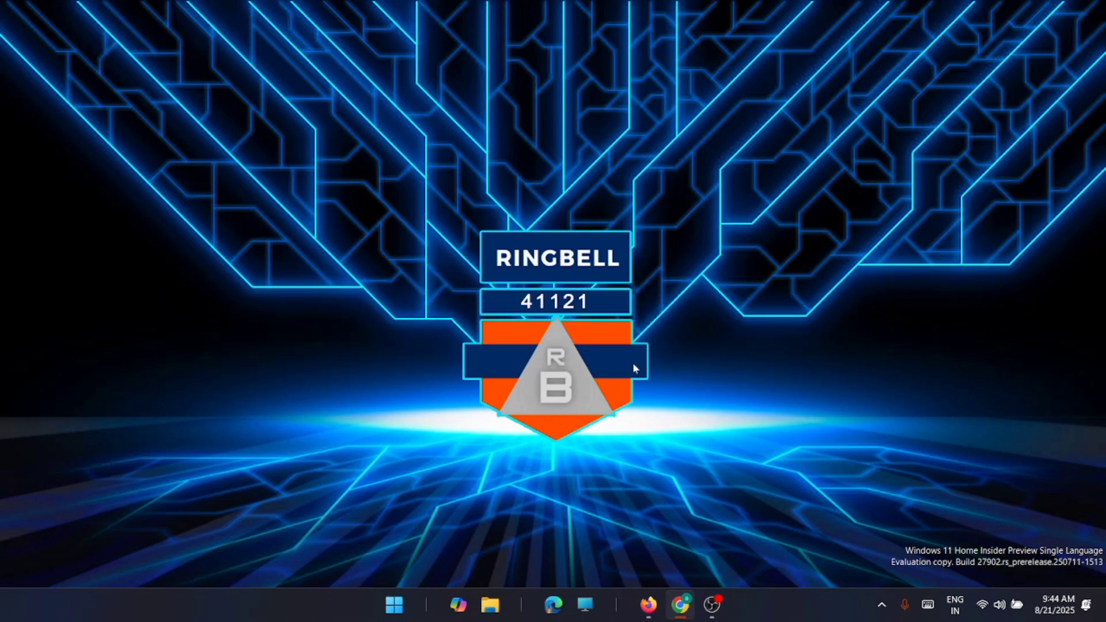
mouse_move(630, 365)
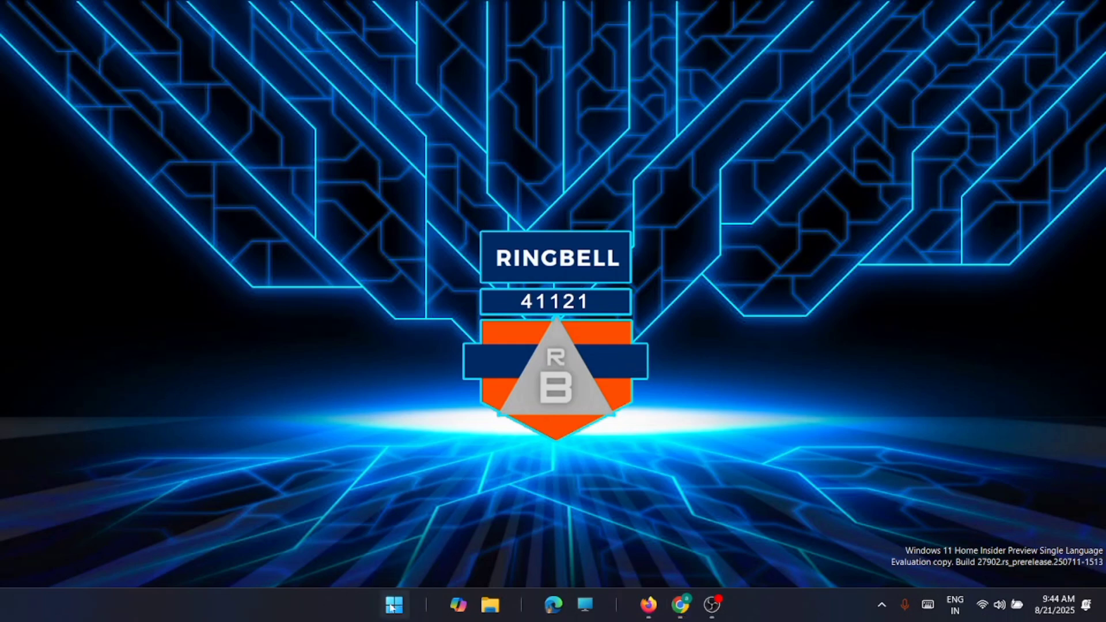
- Search Start for 'command Prompt' and launch it with administrator rights
left_click(394, 605)
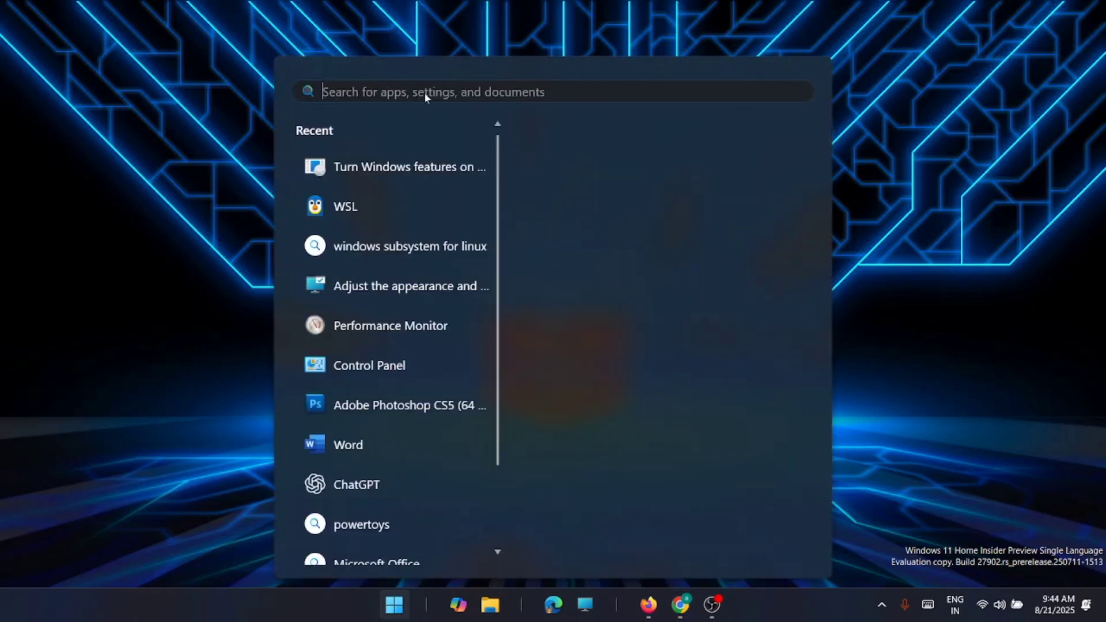
type("control Panel")
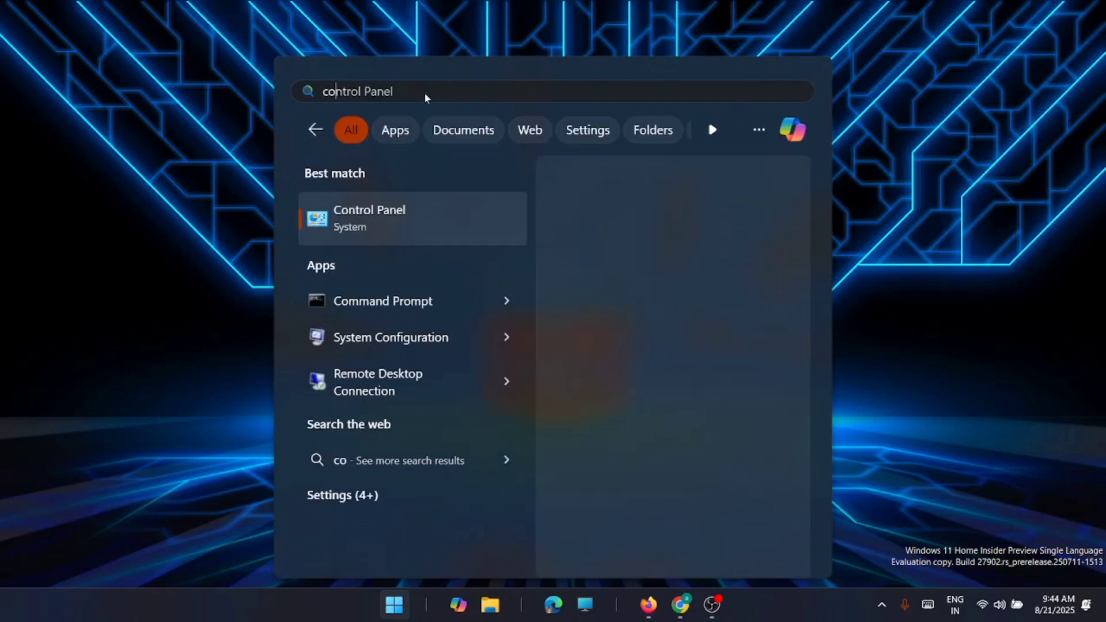
type("command Prompt")
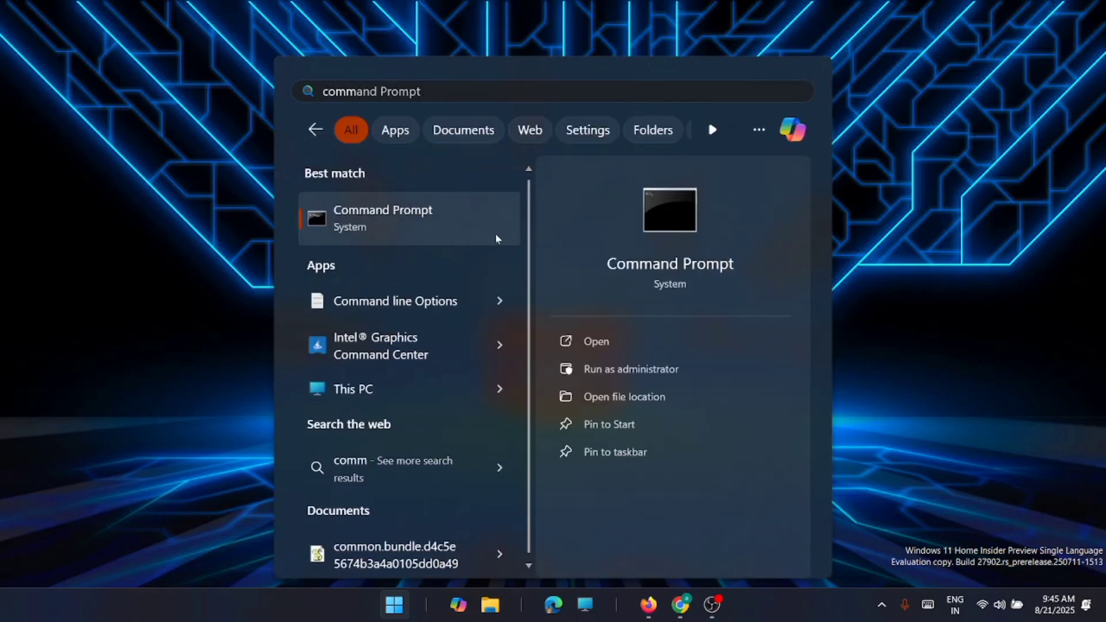
left_click(630, 368)
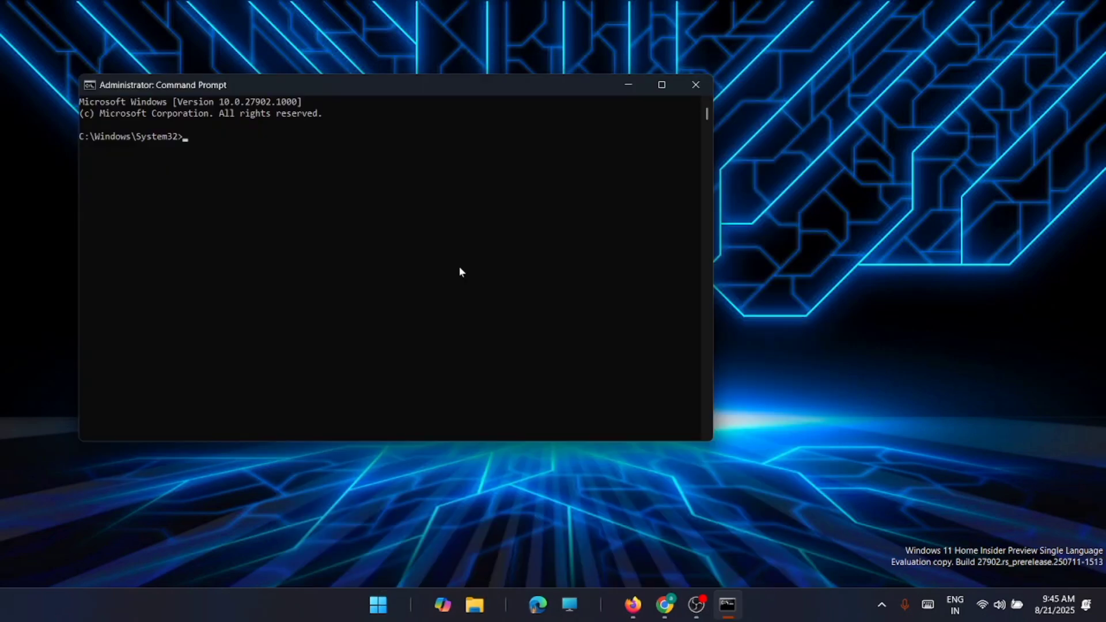
- Run sfc /scannow, let it finish with no integrity violations, and close the window
type("sf")
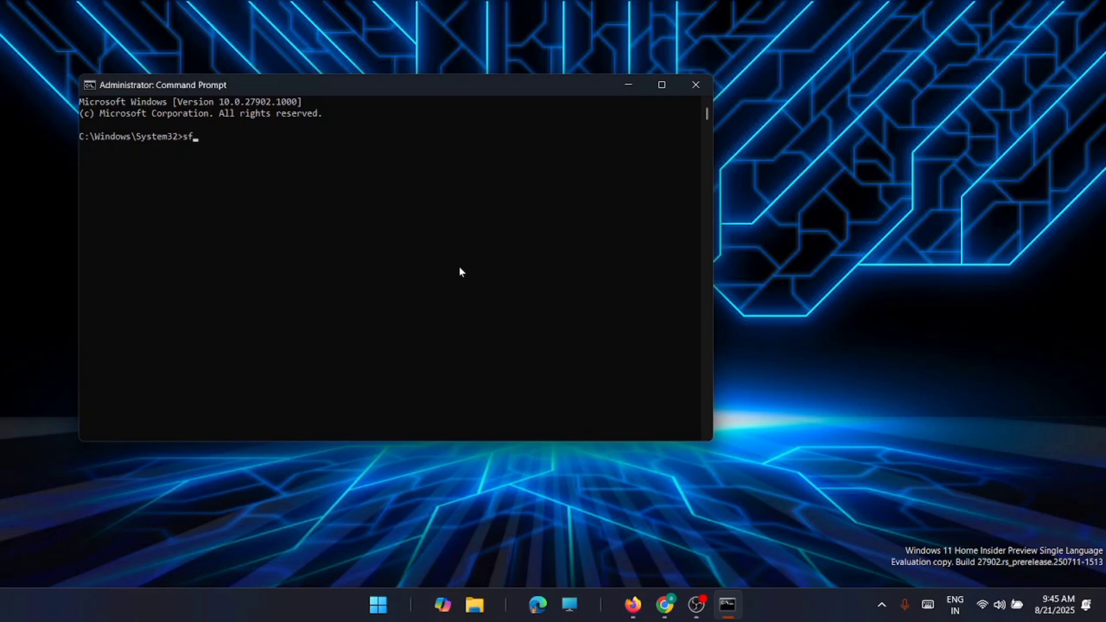
type("c")
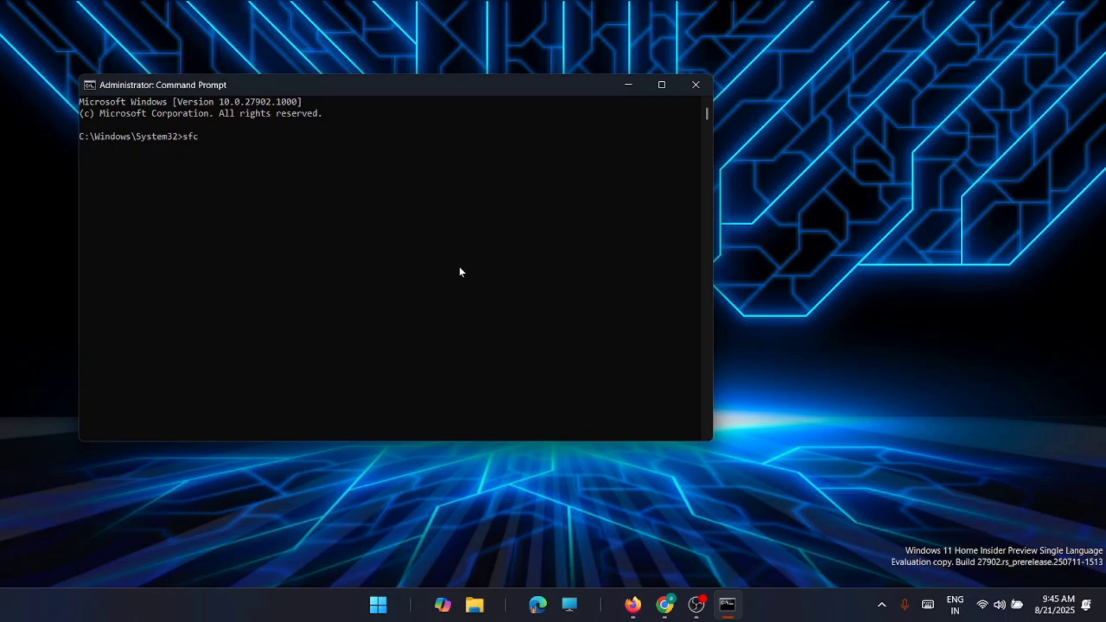
type("/scann")
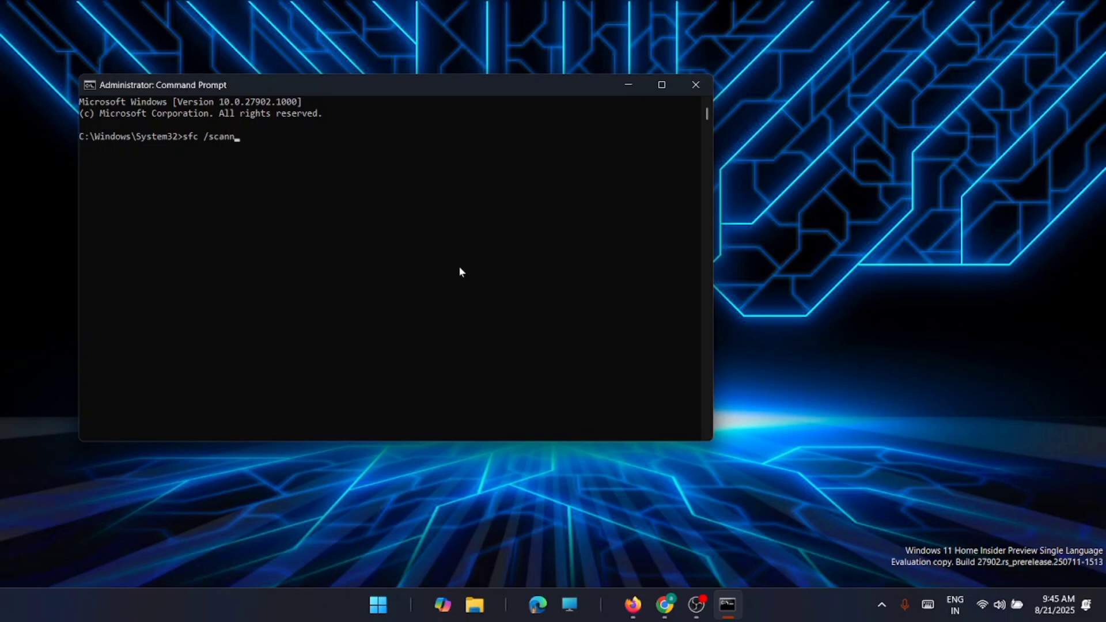
type("ow")
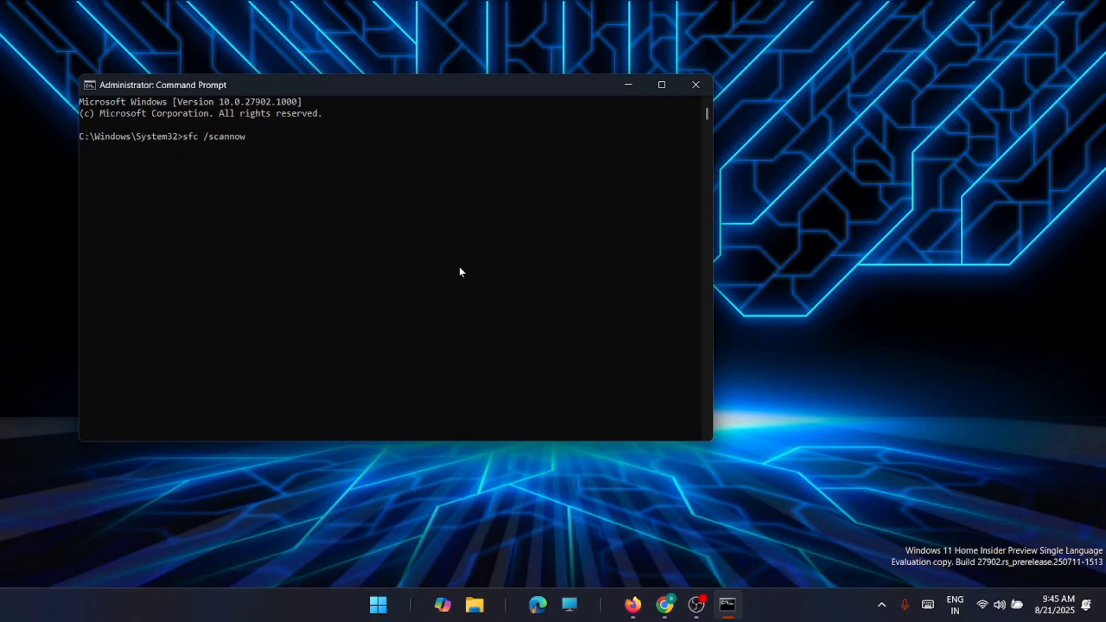
key("Enter")
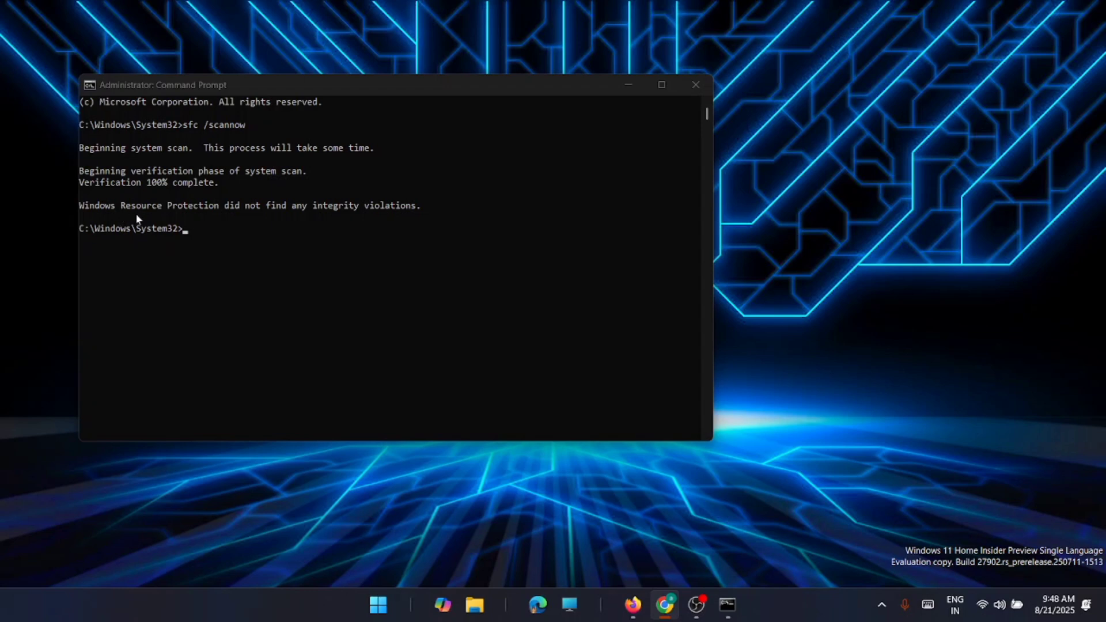
mouse_move(375, 219)
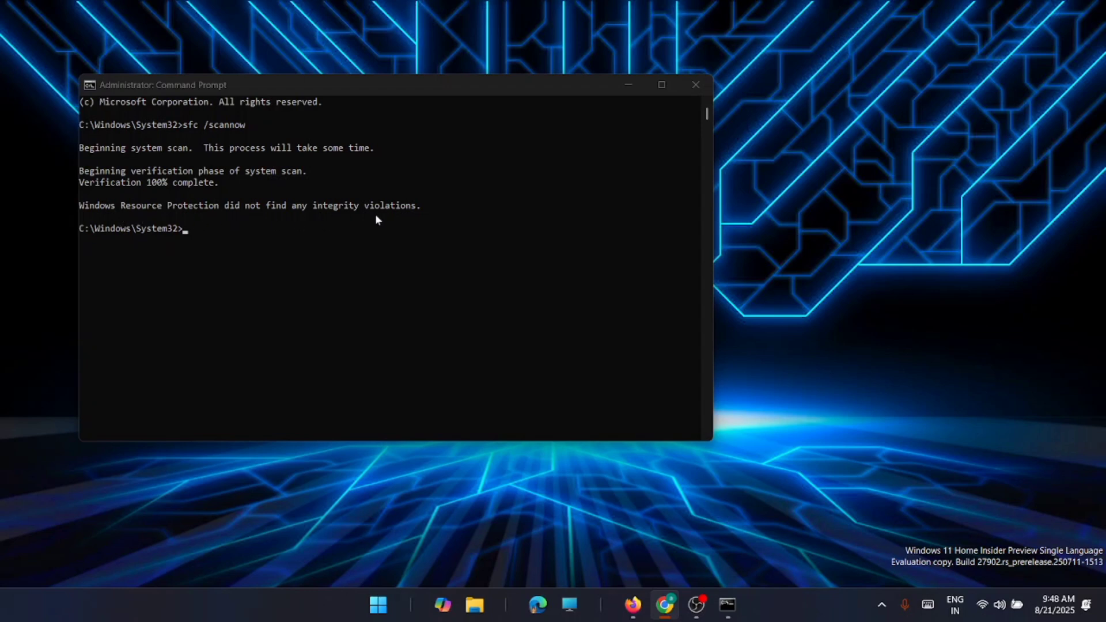
mouse_move(515, 265)
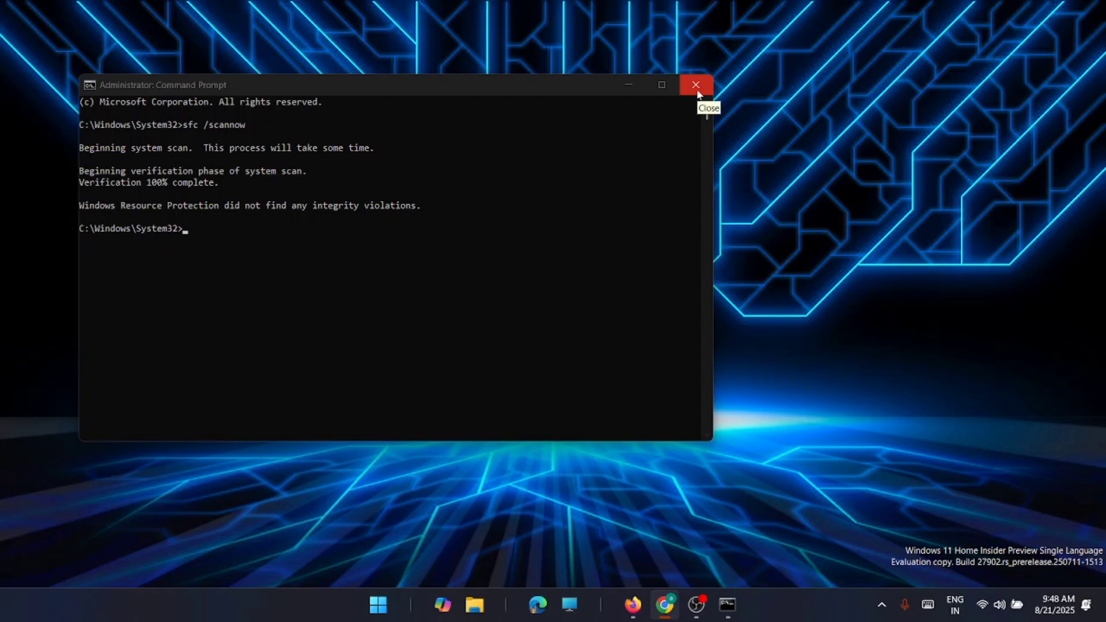
left_click(696, 84)
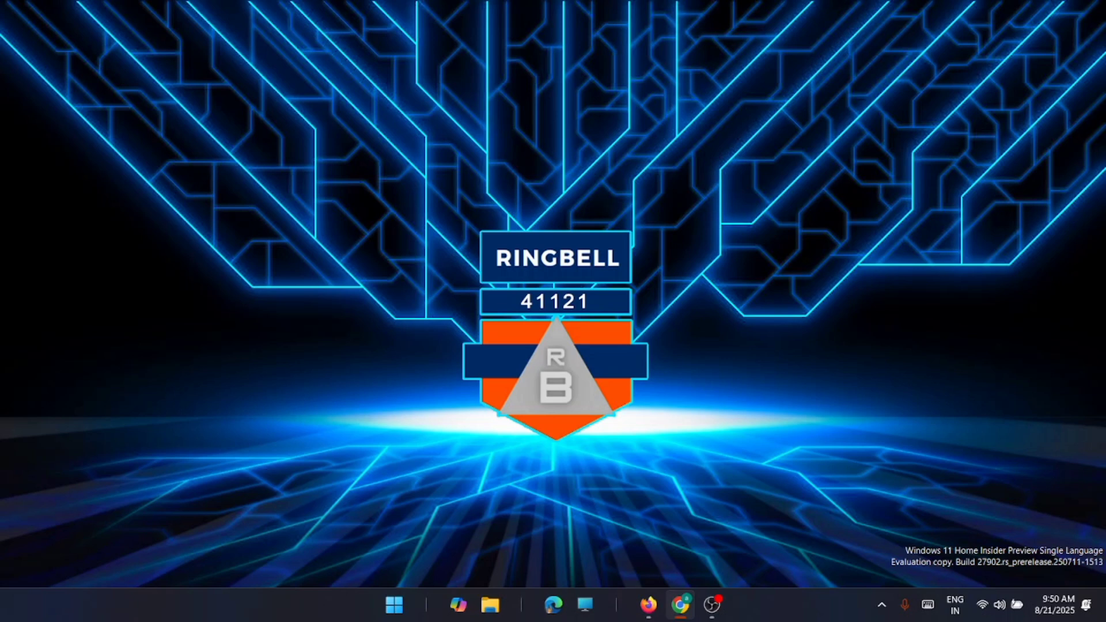
mouse_move(714, 309)
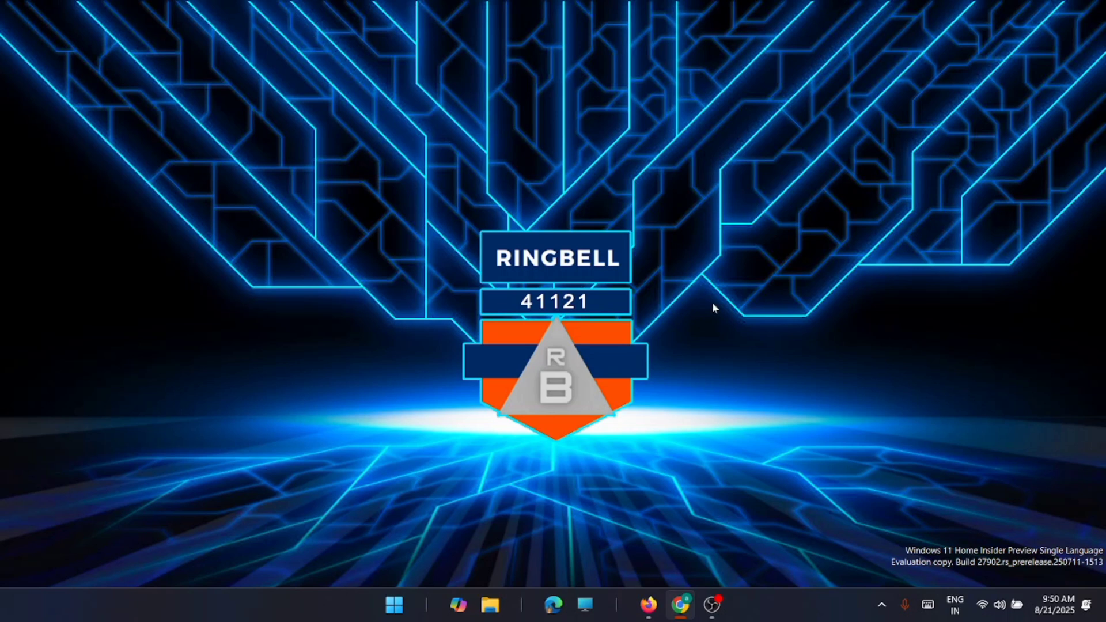